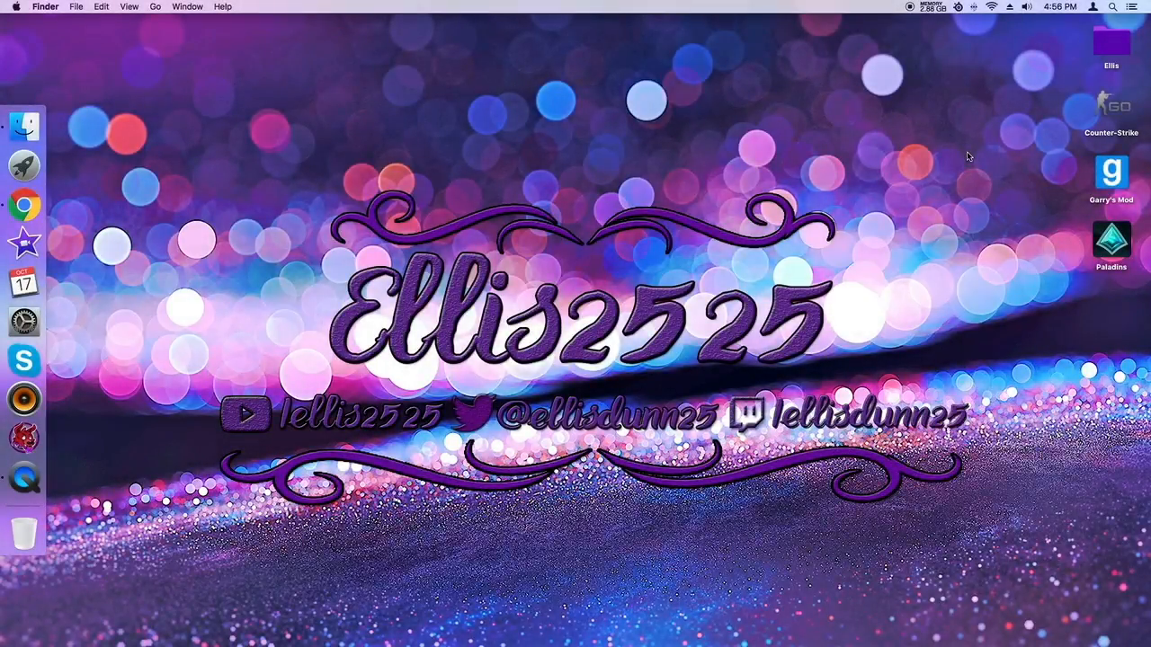
mouse_move(968, 142)
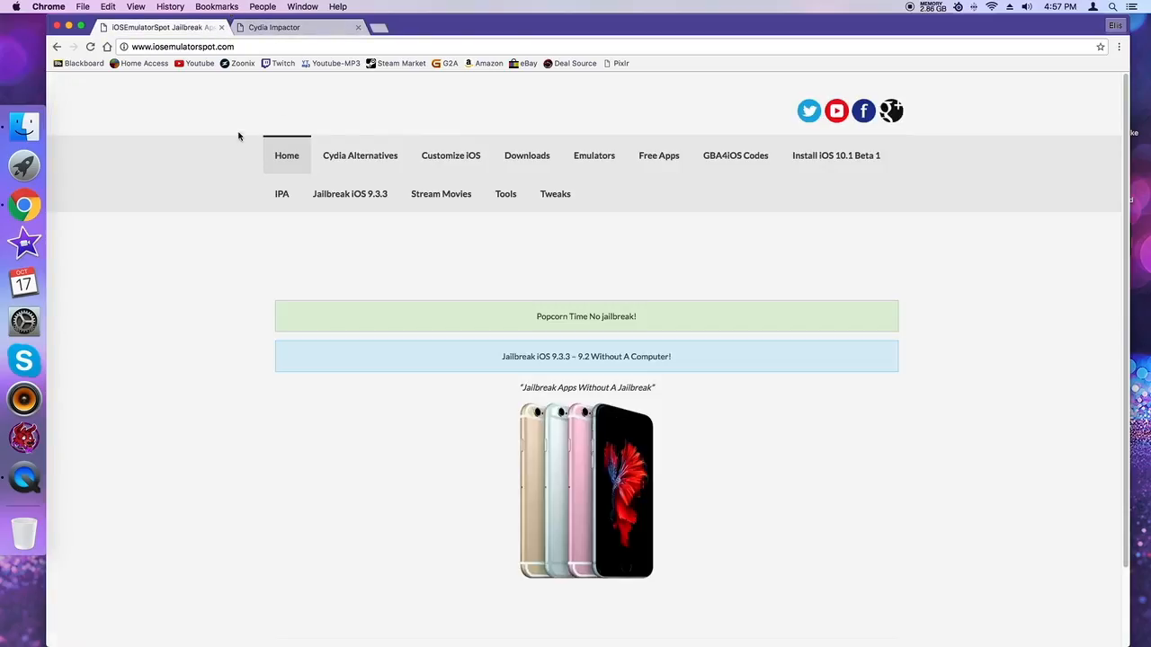
- From the Cydia Impactor page, download the Mac OS X build and save it as Impactor.dmg
click(288, 27)
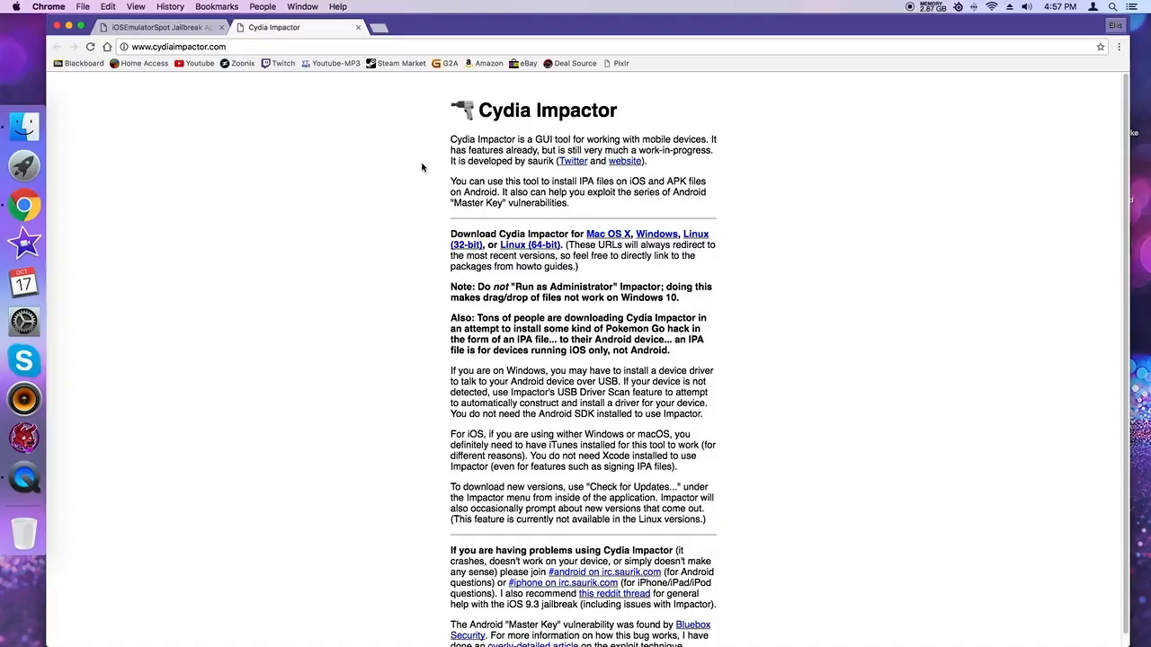
mouse_move(225, 90)
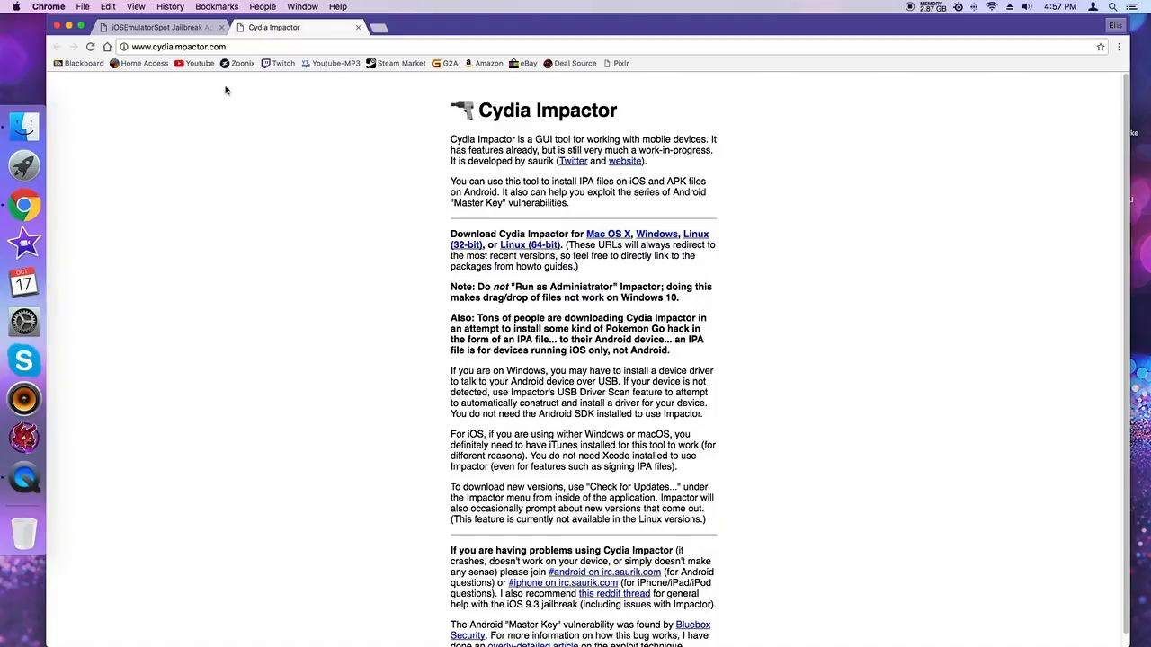
click(608, 233)
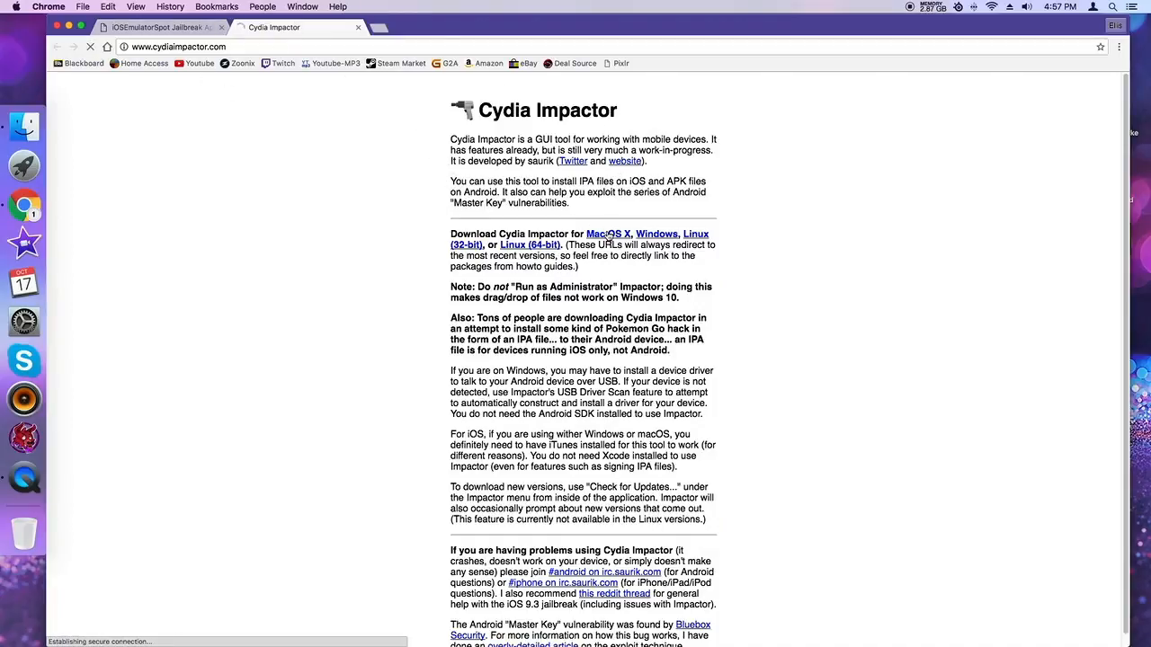
click(608, 234)
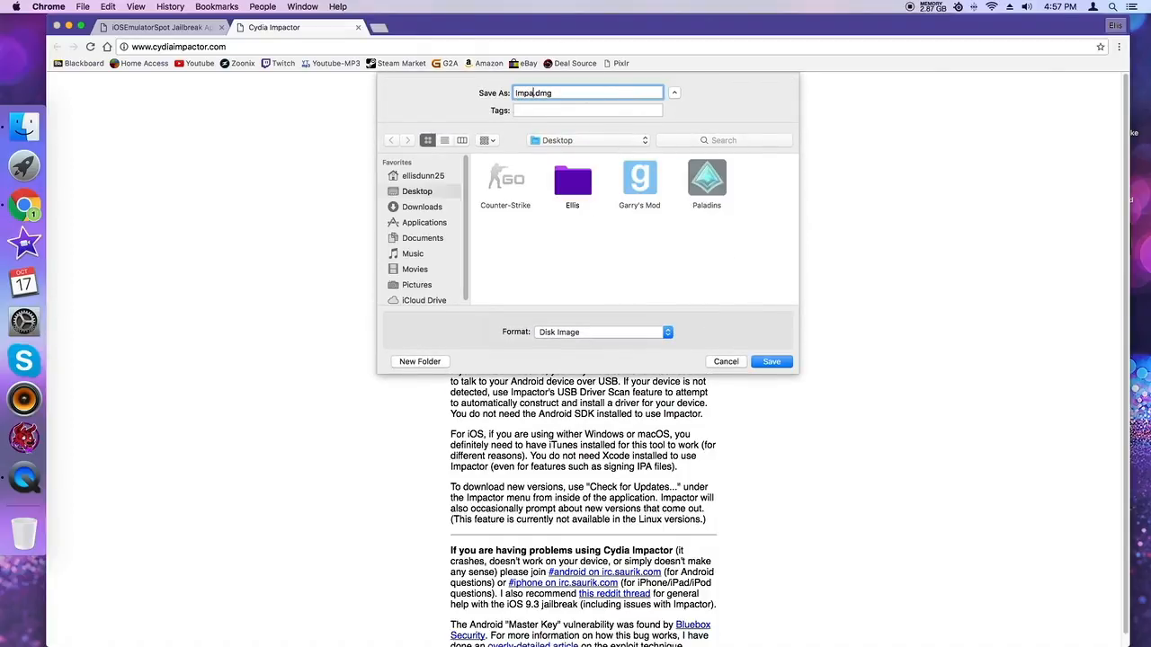
text(ctor.)
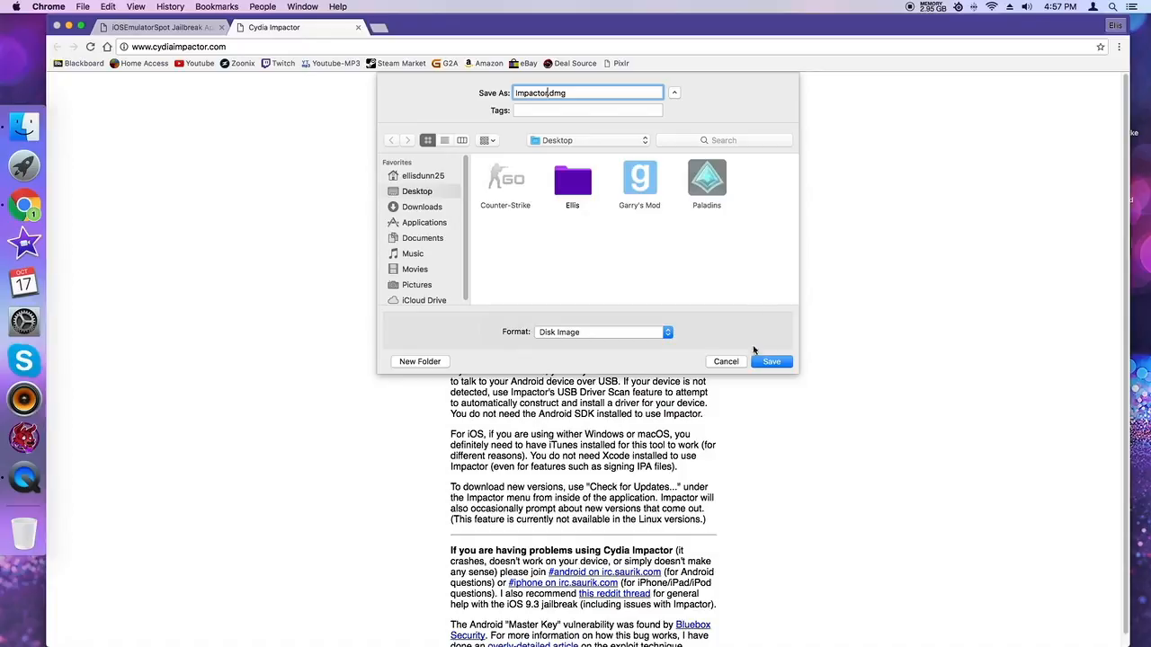
click(771, 361)
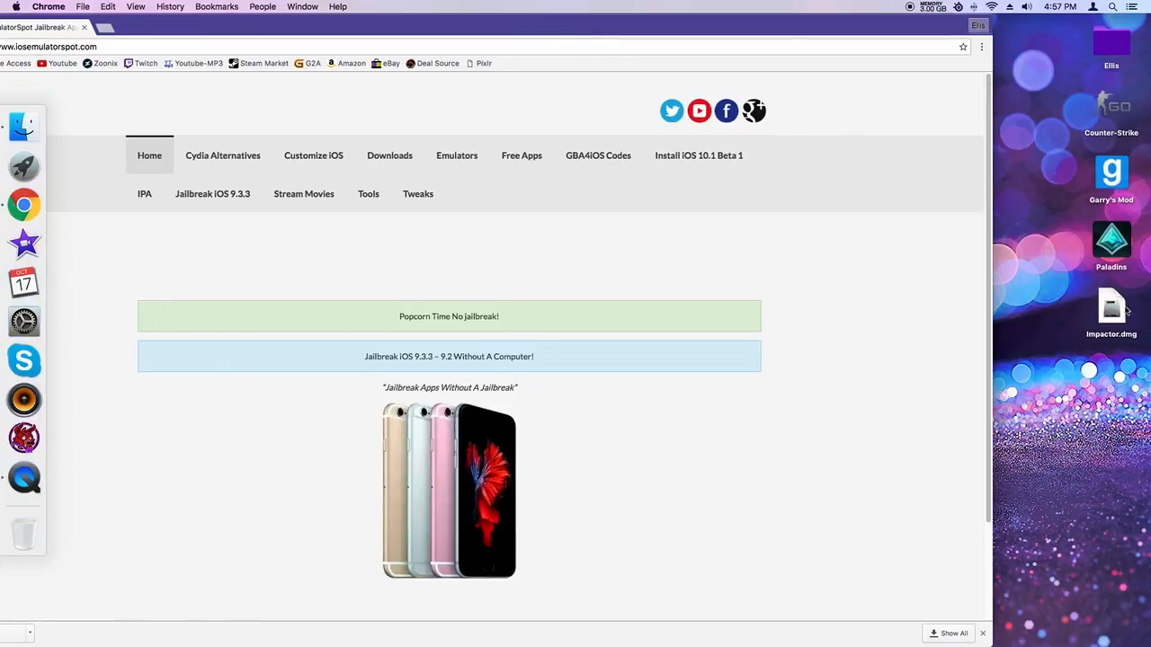
- Open Impactor.dmg, copy Impactor into Applications replacing the old copy, and authorise with the admin password
click(1111, 306)
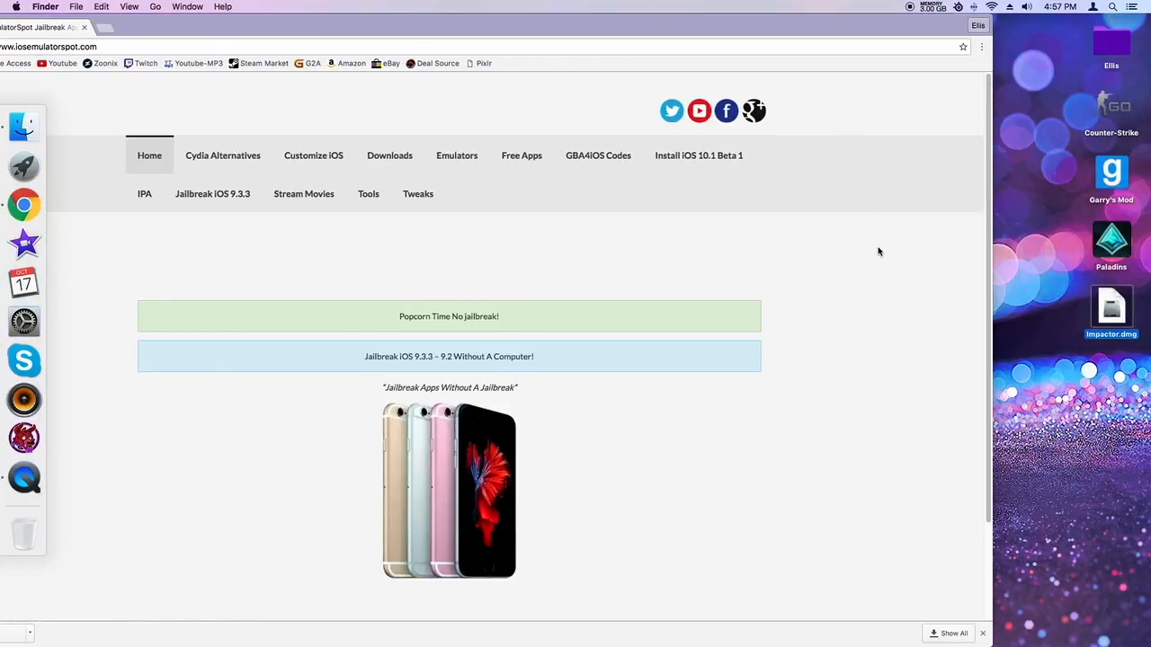
double_click(1111, 305)
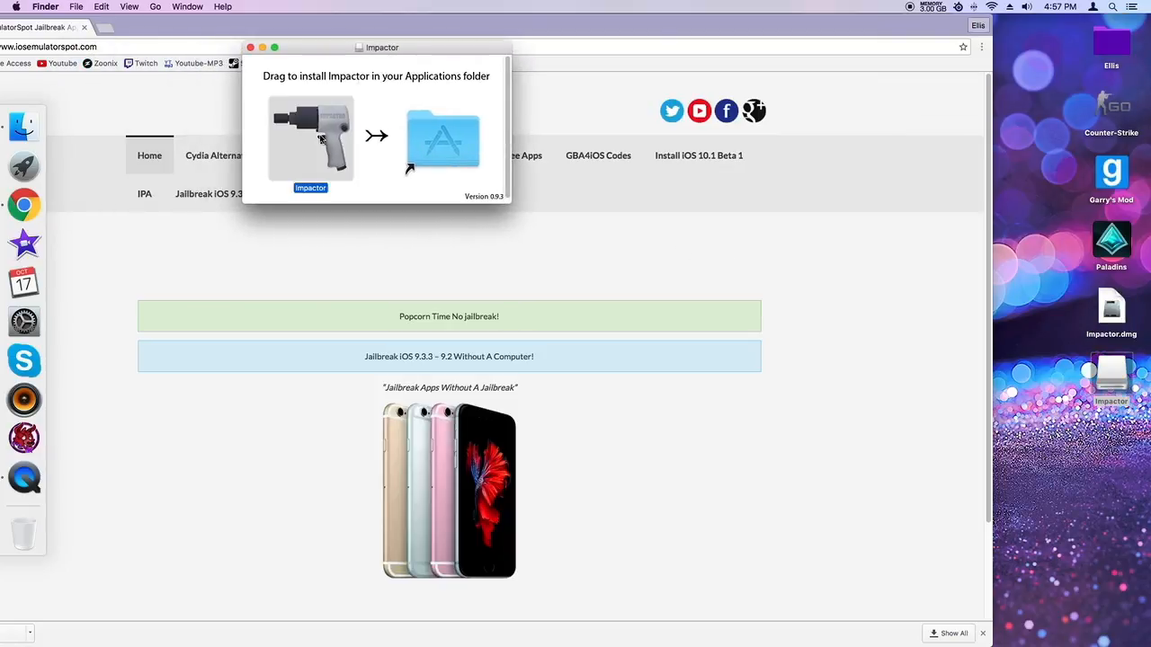
drag(310, 135, 442, 140)
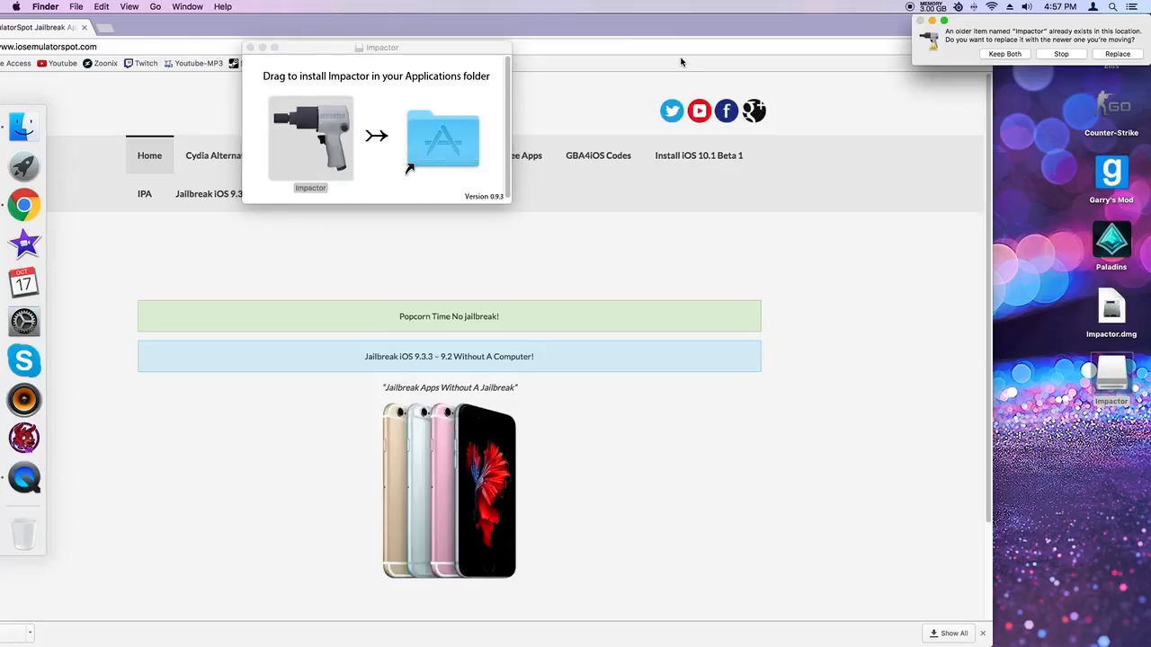
mouse_move(1043, 77)
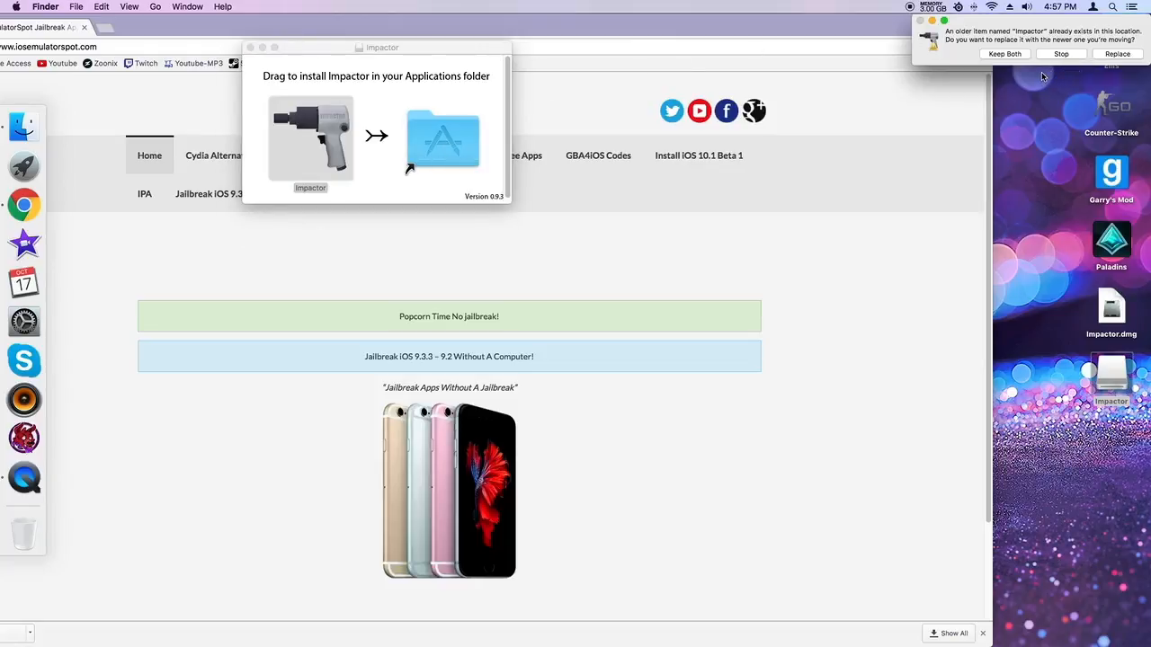
click(1116, 53)
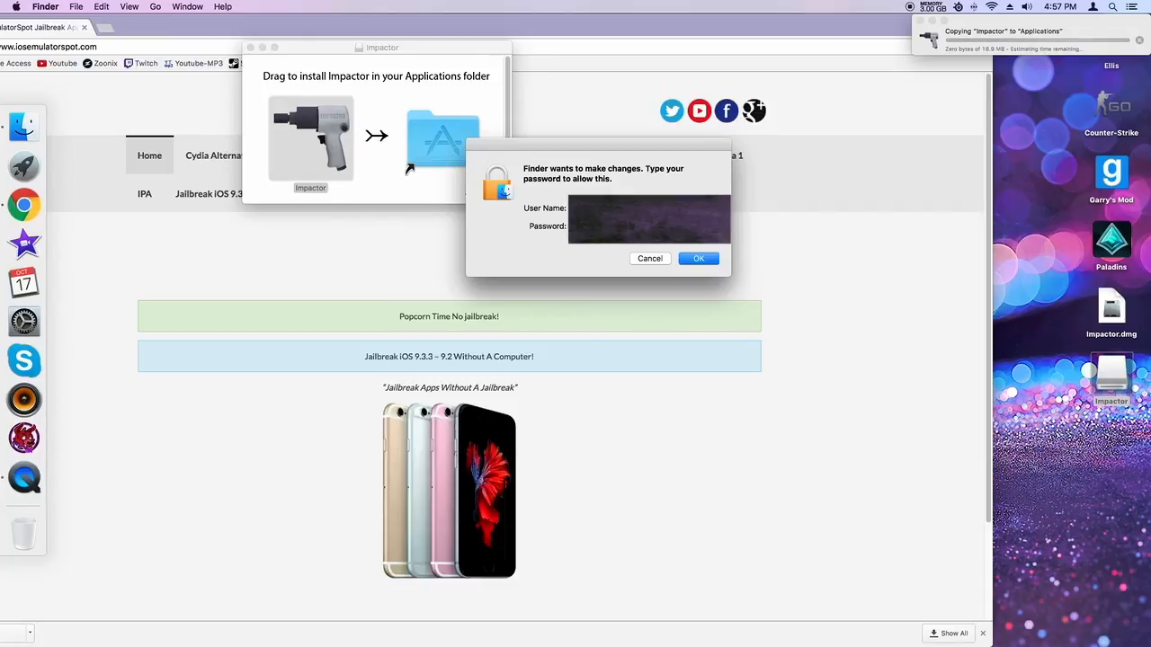
click(649, 258)
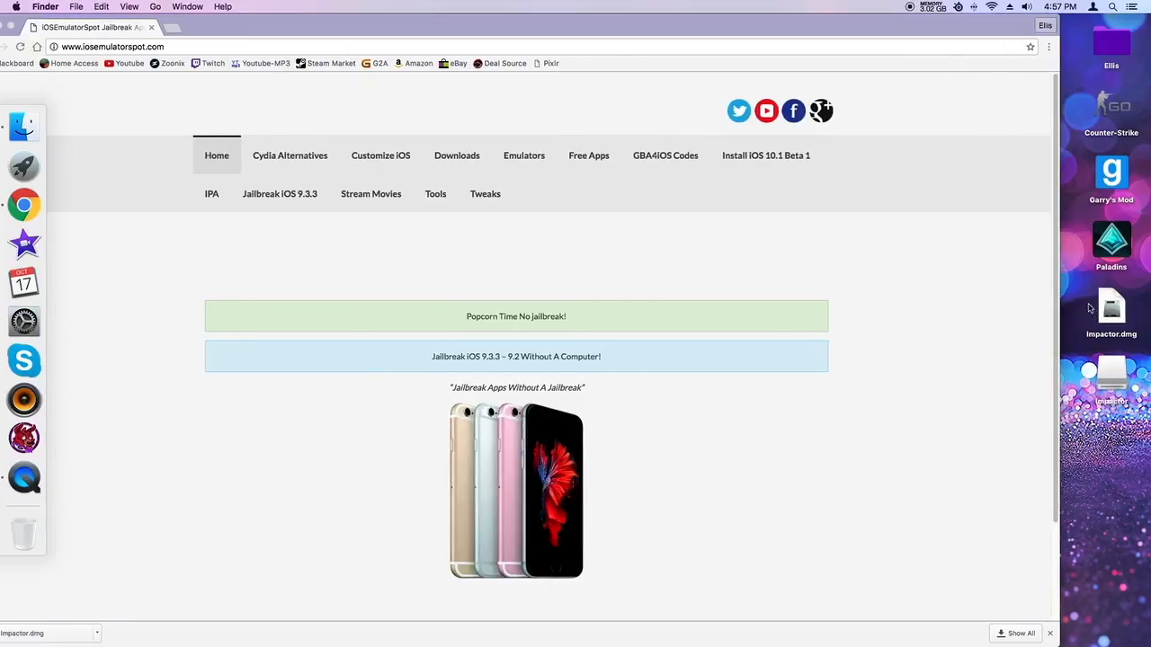
right_click(23, 531)
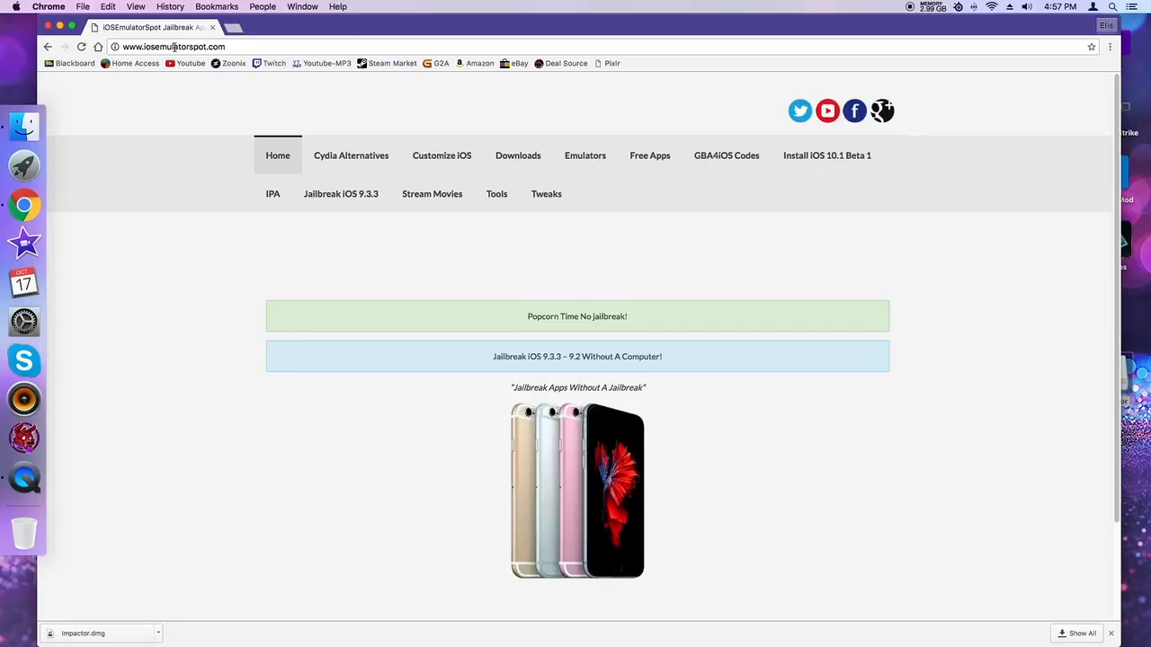
mouse_move(545, 193)
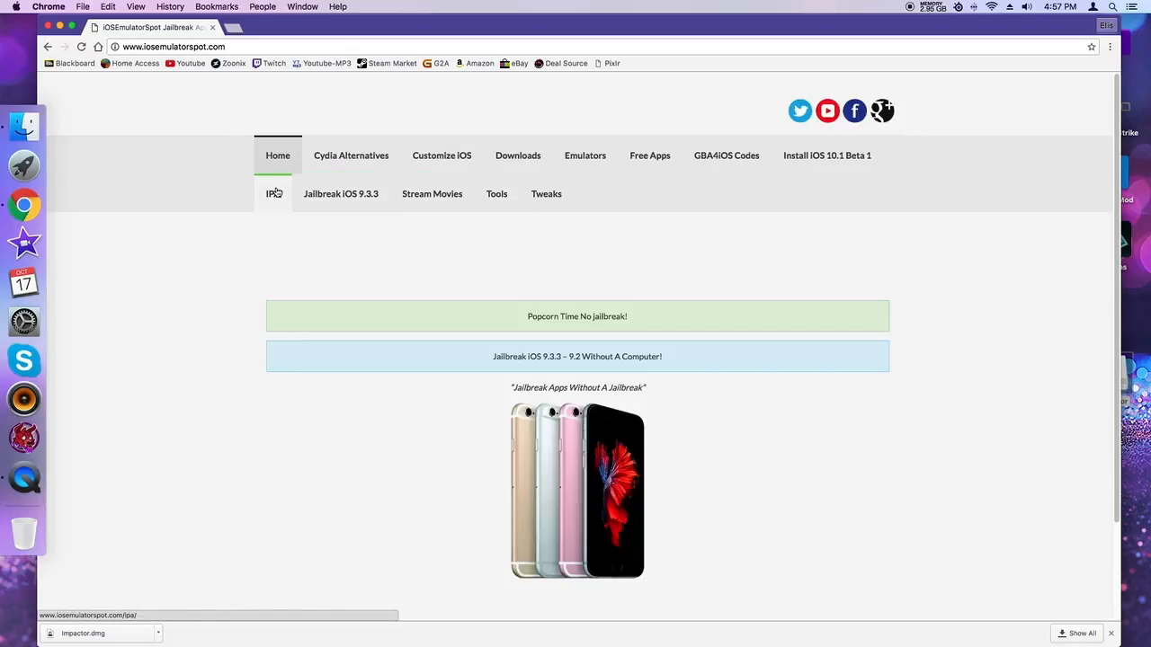
- Go to iosemulatorspot.com's IPA downloads page and scroll down toward Spotify 5.7.0
click(272, 194)
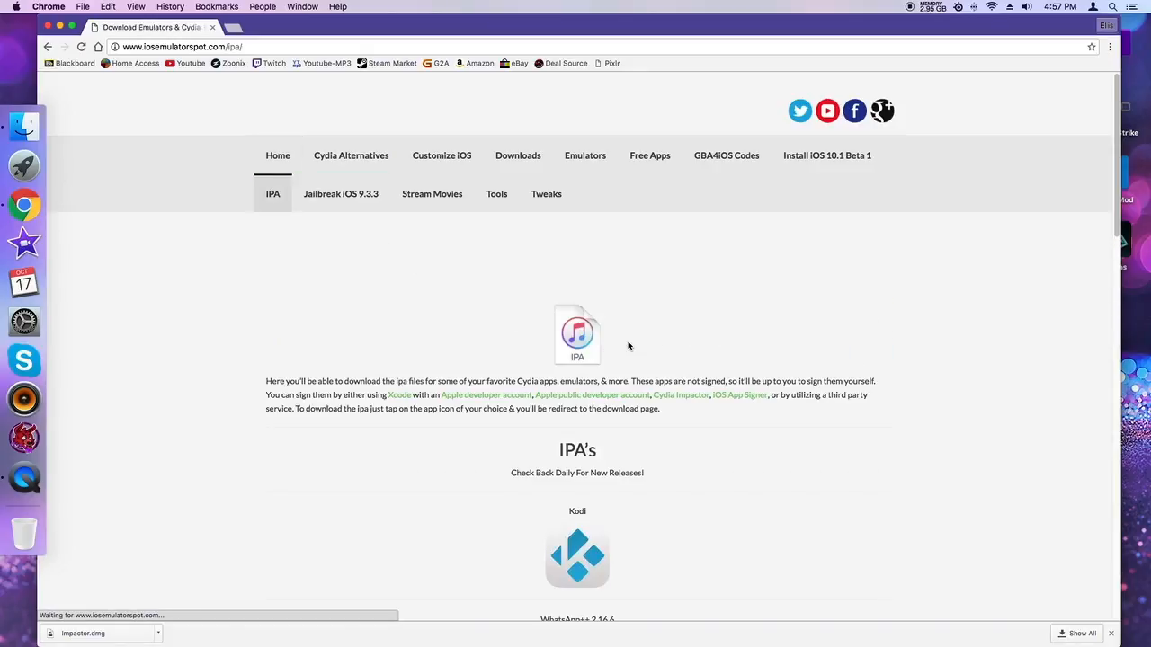
scroll(down, 3)
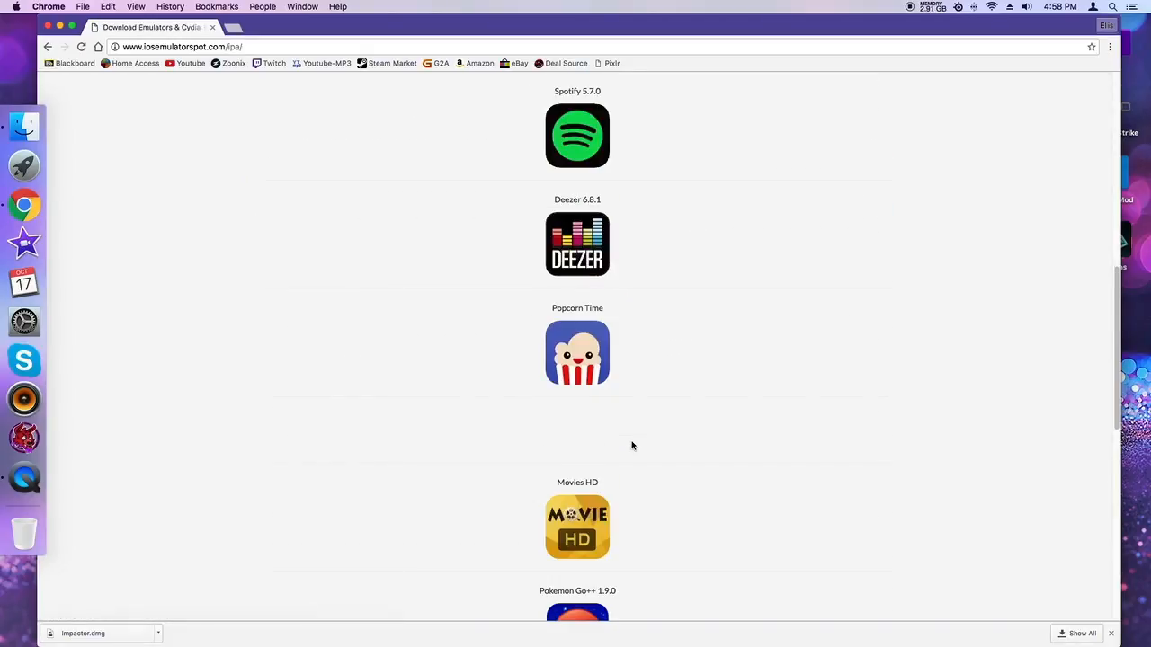
scroll(down, 3)
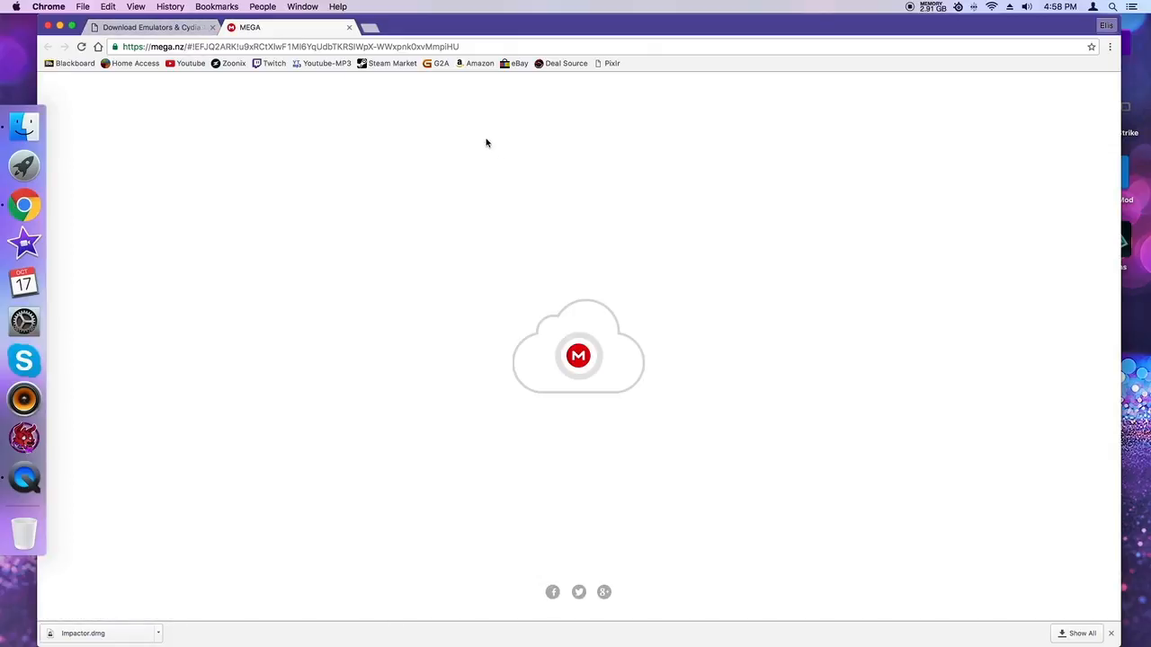
mouse_move(602, 293)
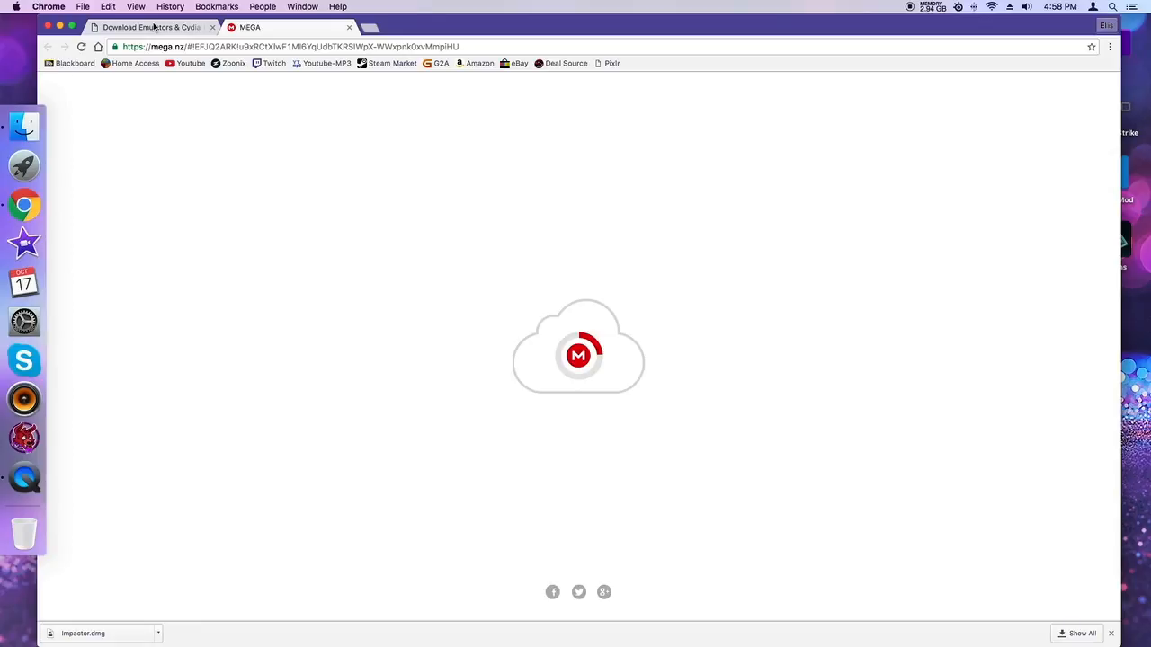
mouse_move(510, 433)
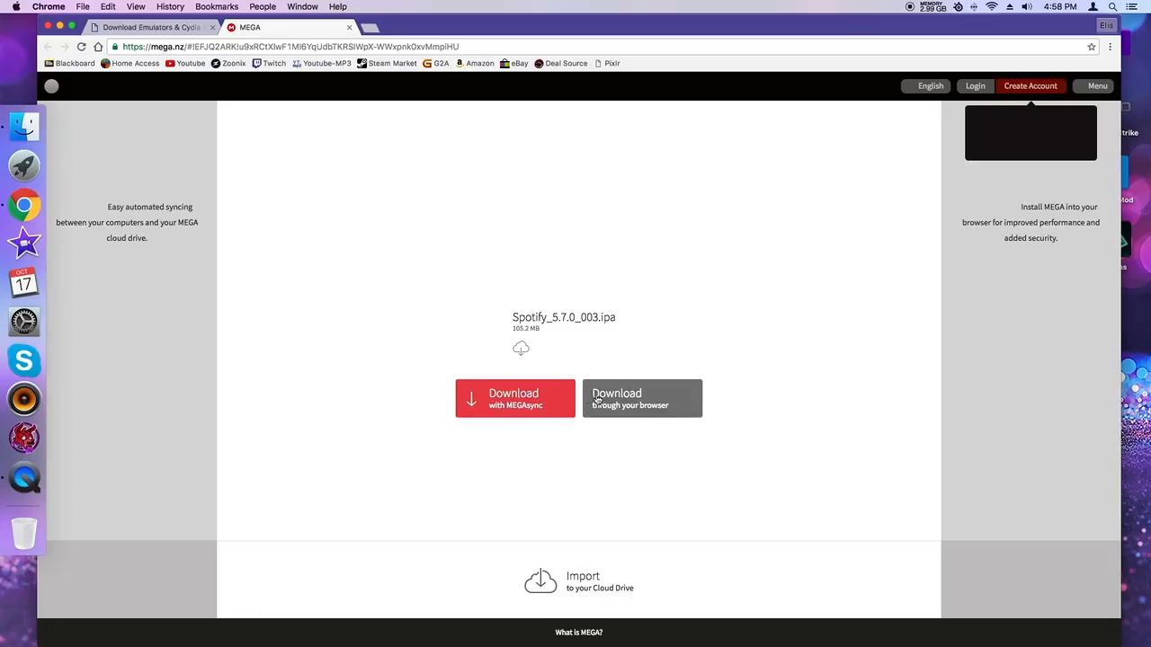
- Download the Spotify 5.7.0 IPA via the browser, dismissing the MEGAsync popup, and save it as Spotify.ipa
click(515, 398)
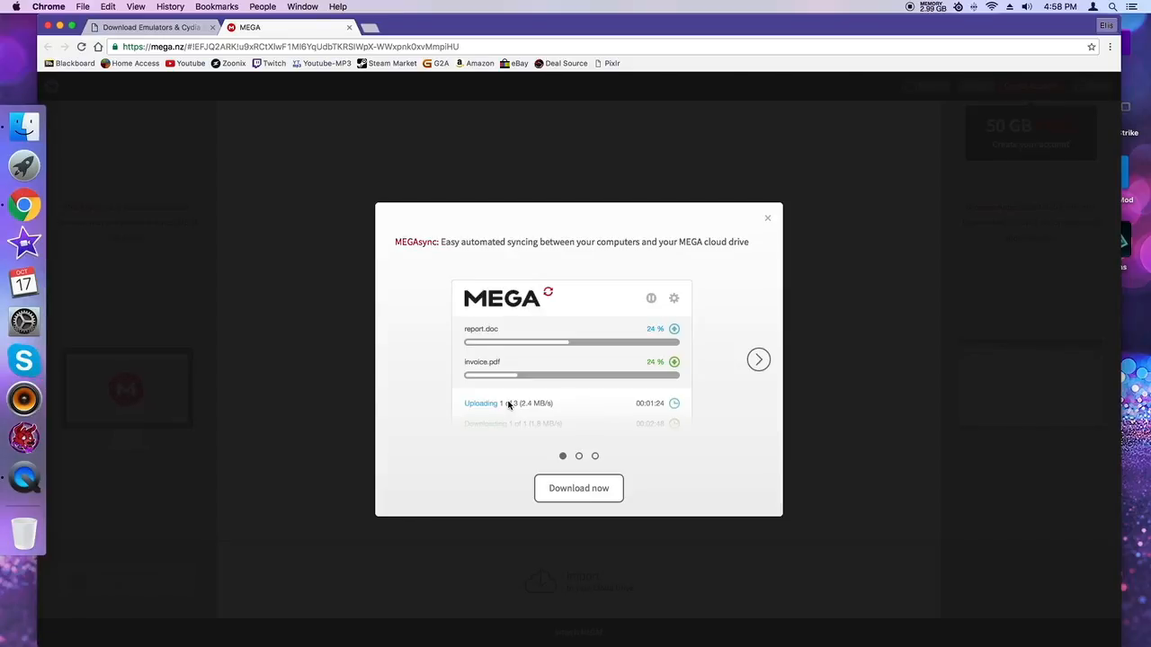
click(768, 218)
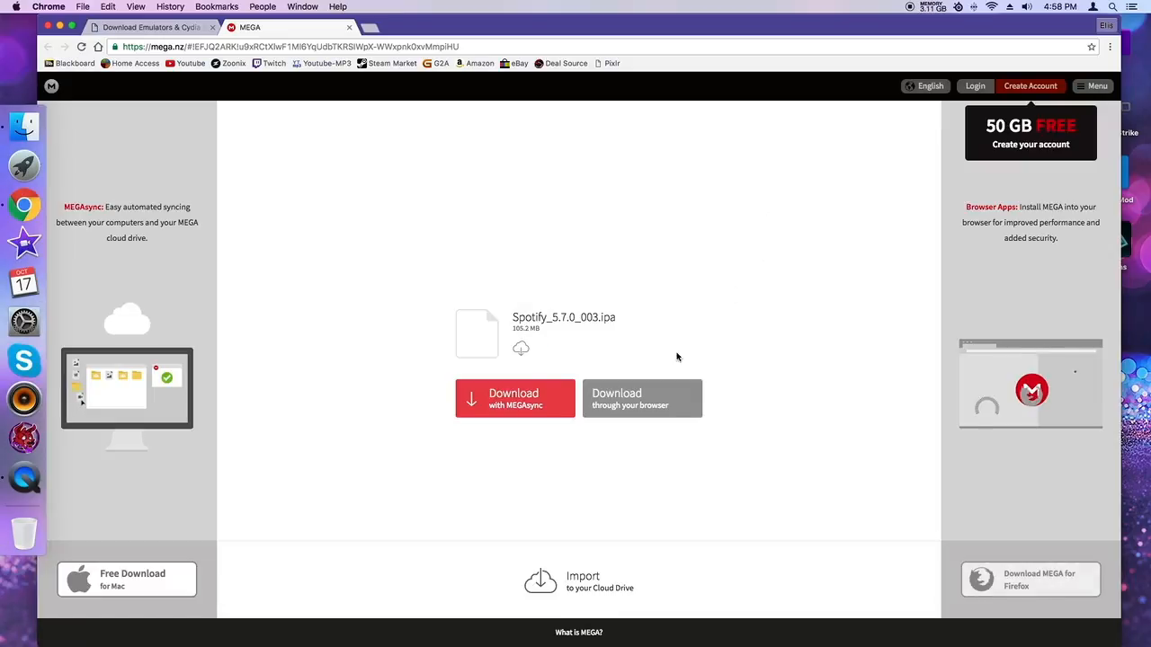
click(642, 398)
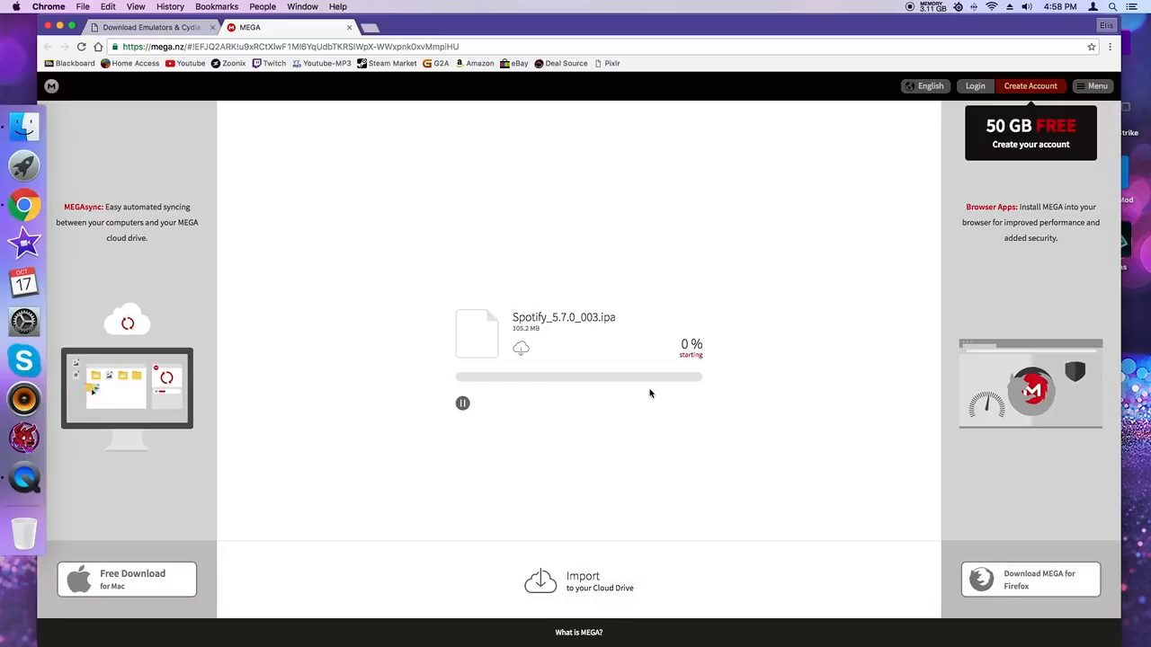
mouse_move(417, 217)
text(Spot)
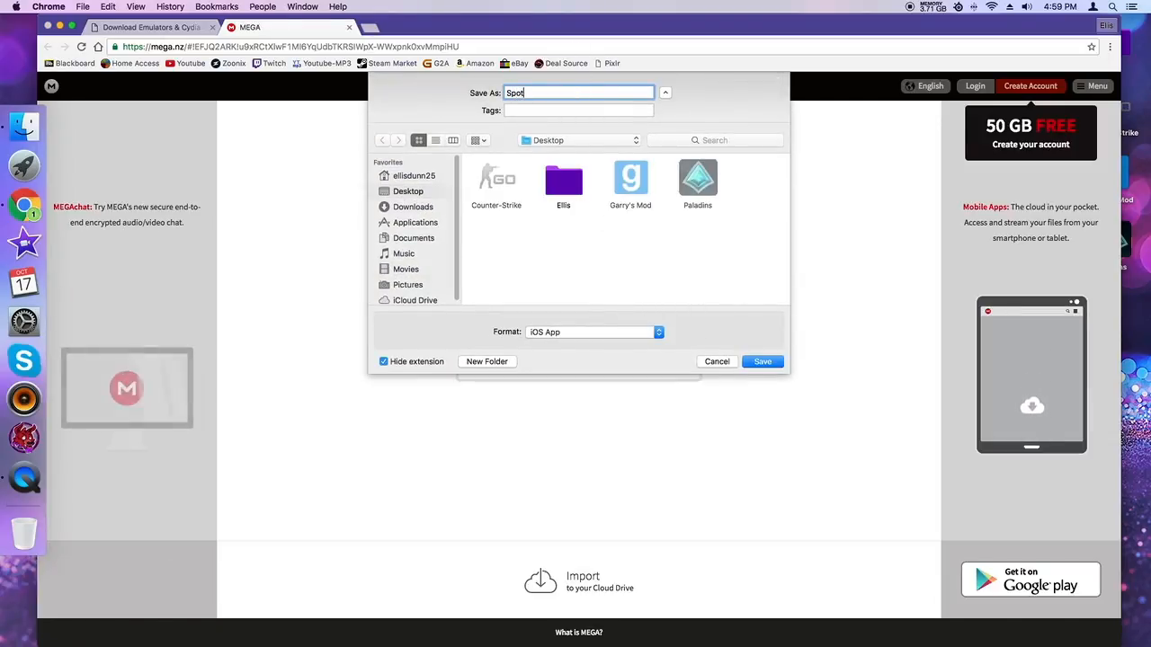
click(762, 361)
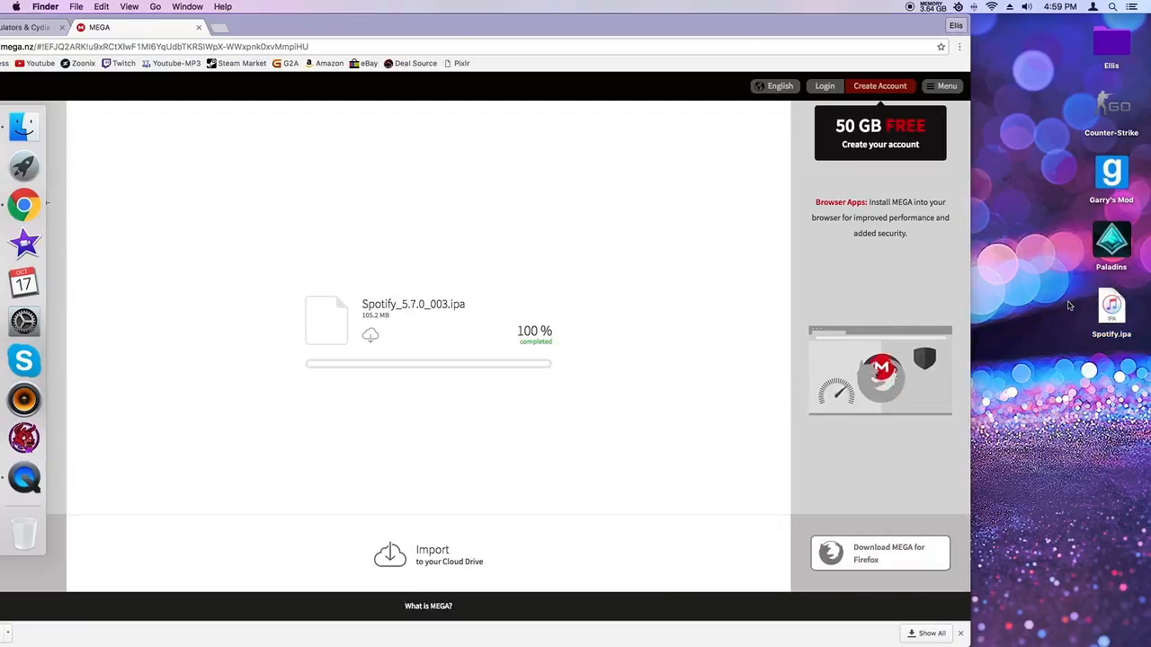
mouse_move(1083, 312)
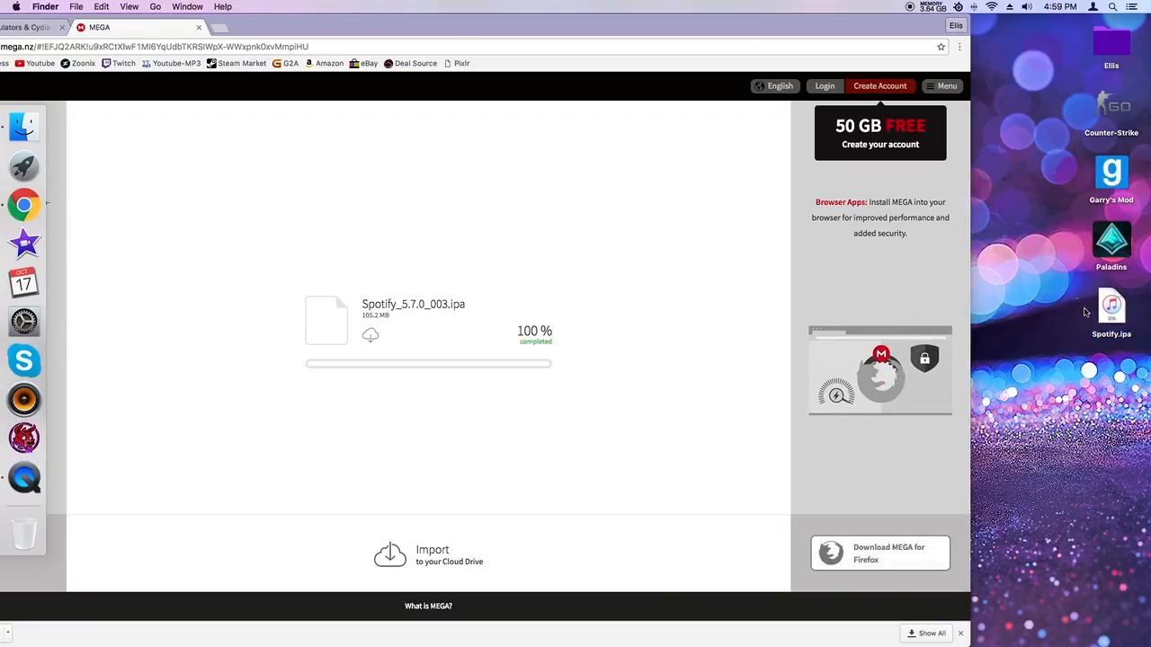
click(1111, 309)
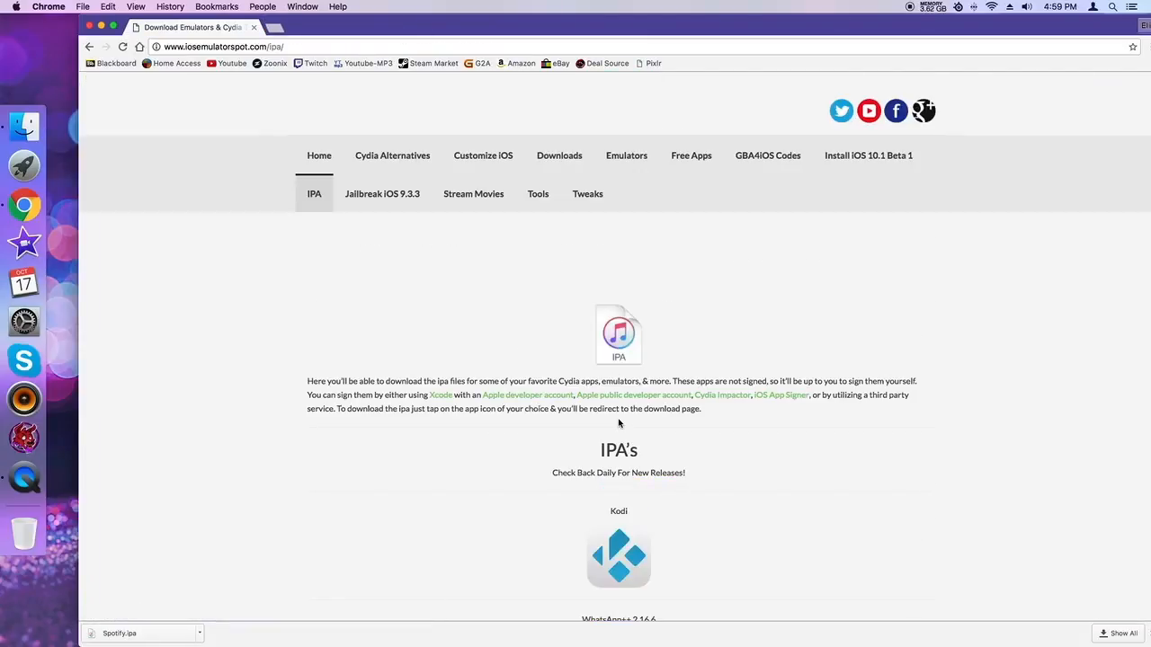
- Download the YouTube IPA through the browser and save it as YouTube.ipa on the Desktop
scroll(down, 3)
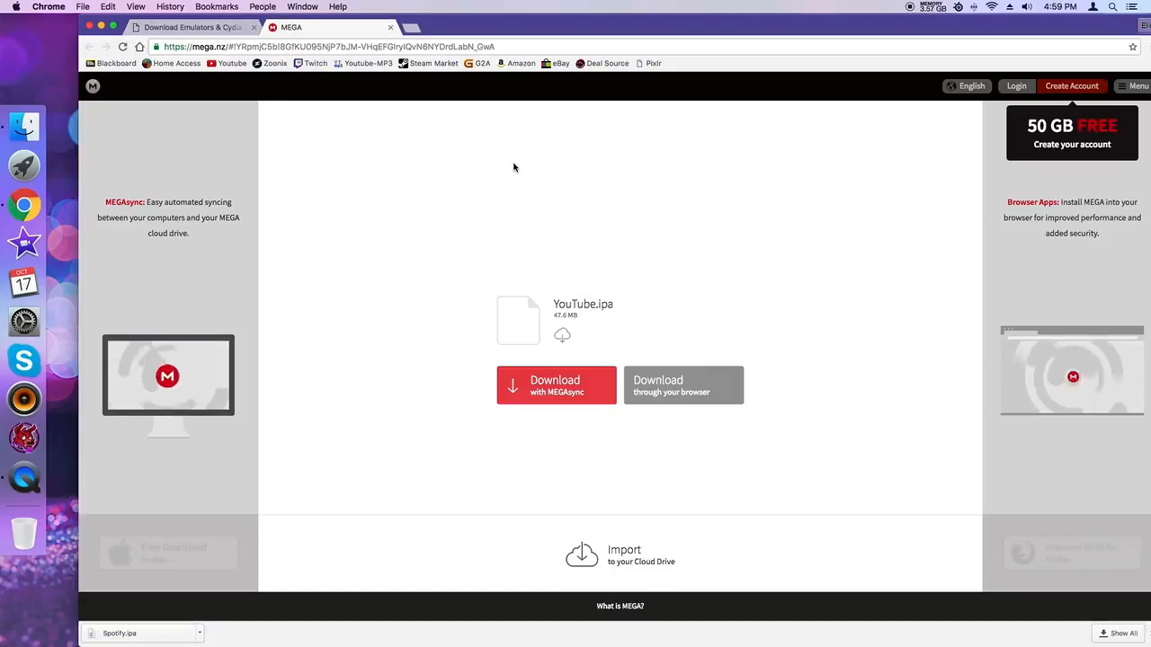
click(556, 385)
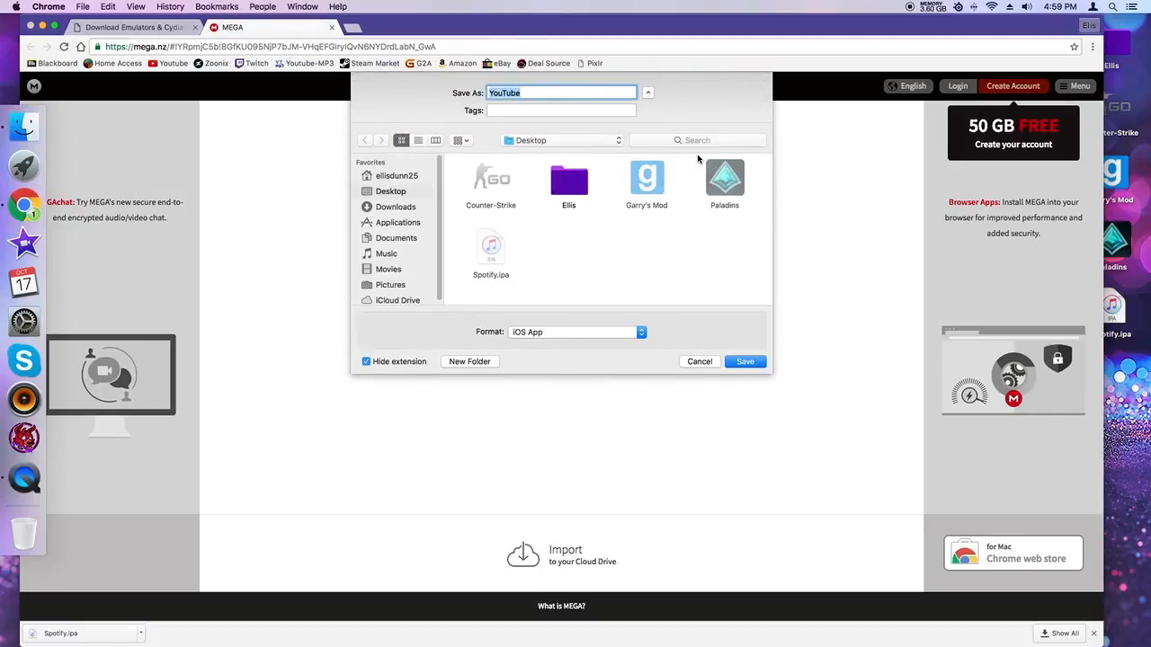
click(744, 362)
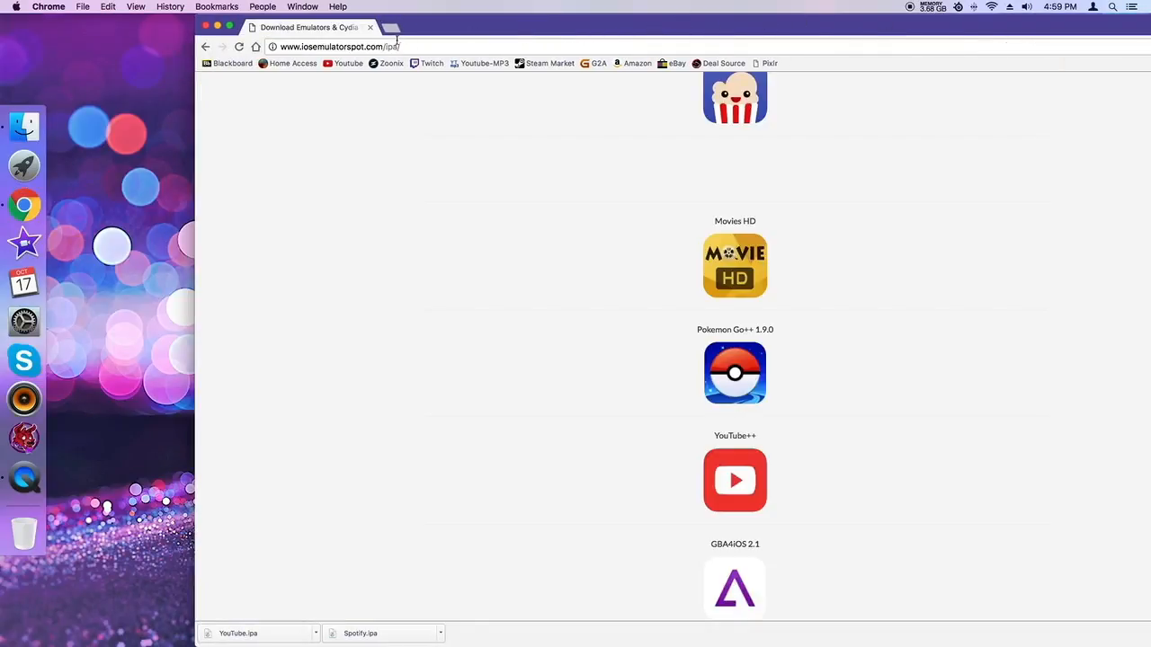
right_click(24, 205)
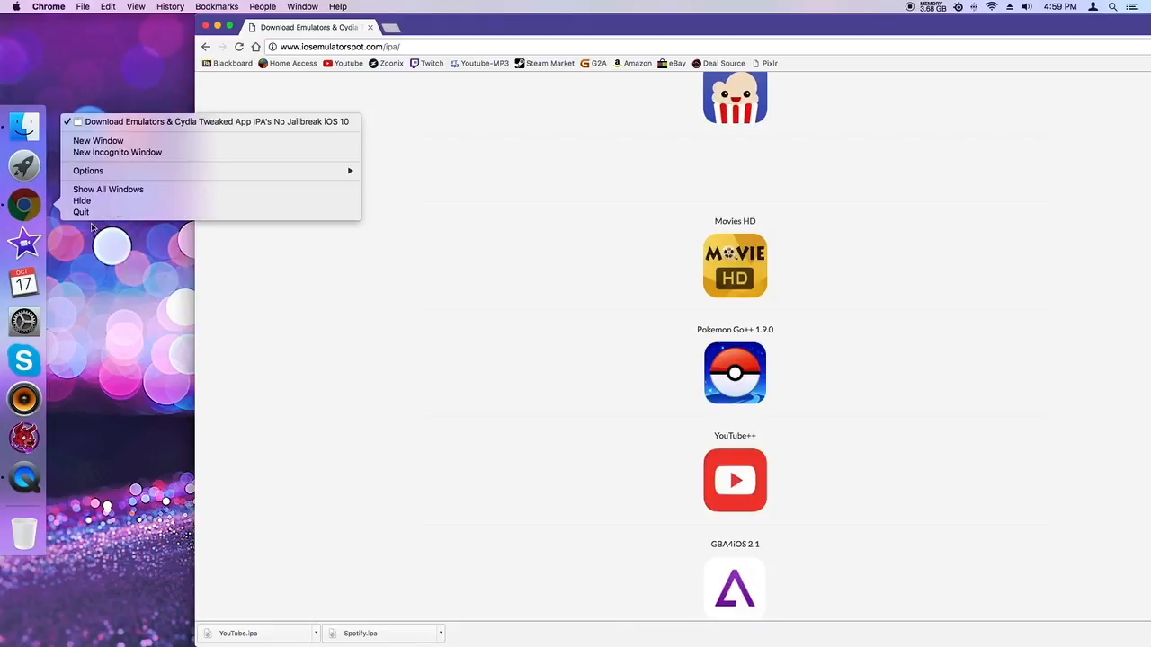
- Quit Google Chrome from its Dock menu
click(82, 200)
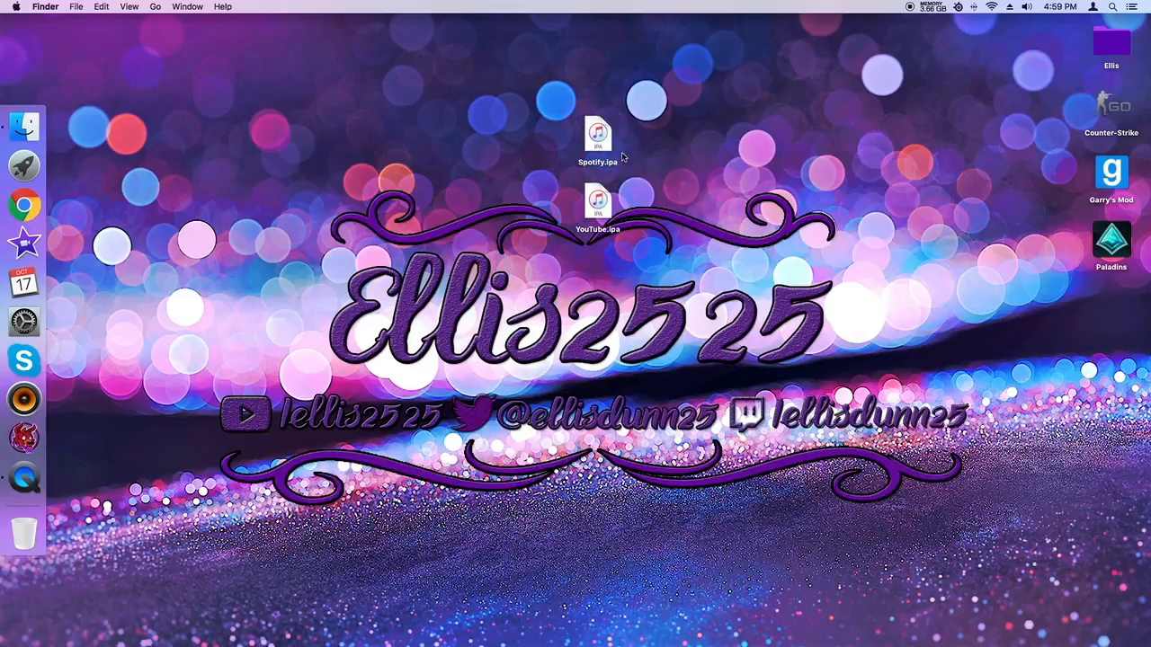
mouse_move(701, 227)
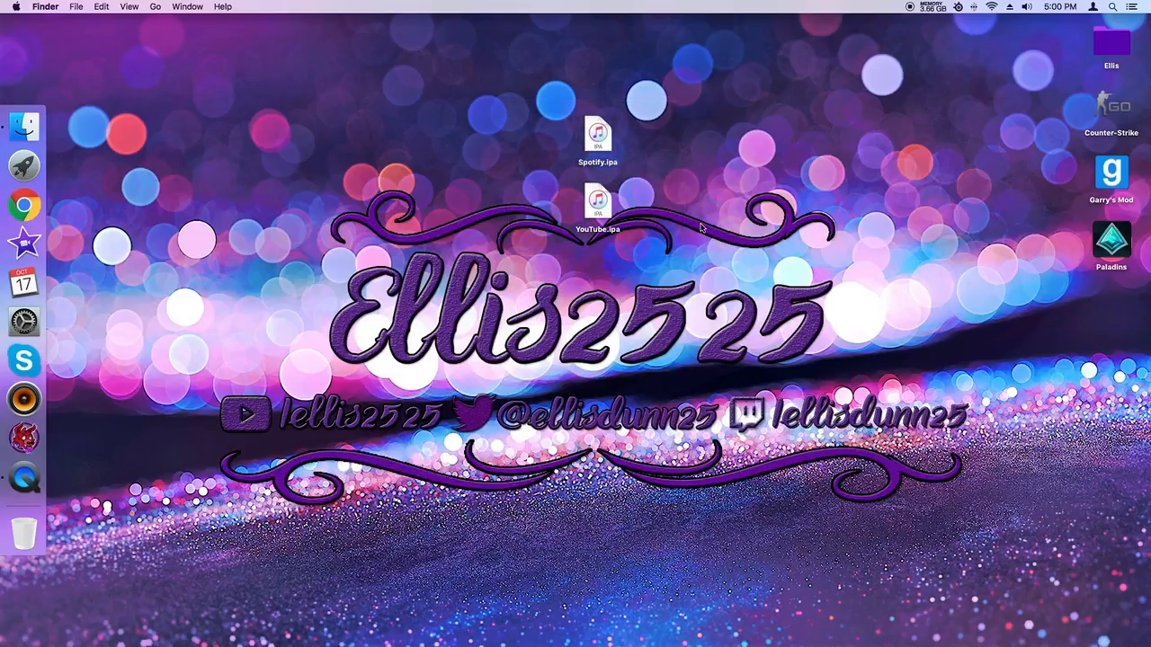
click(1113, 6)
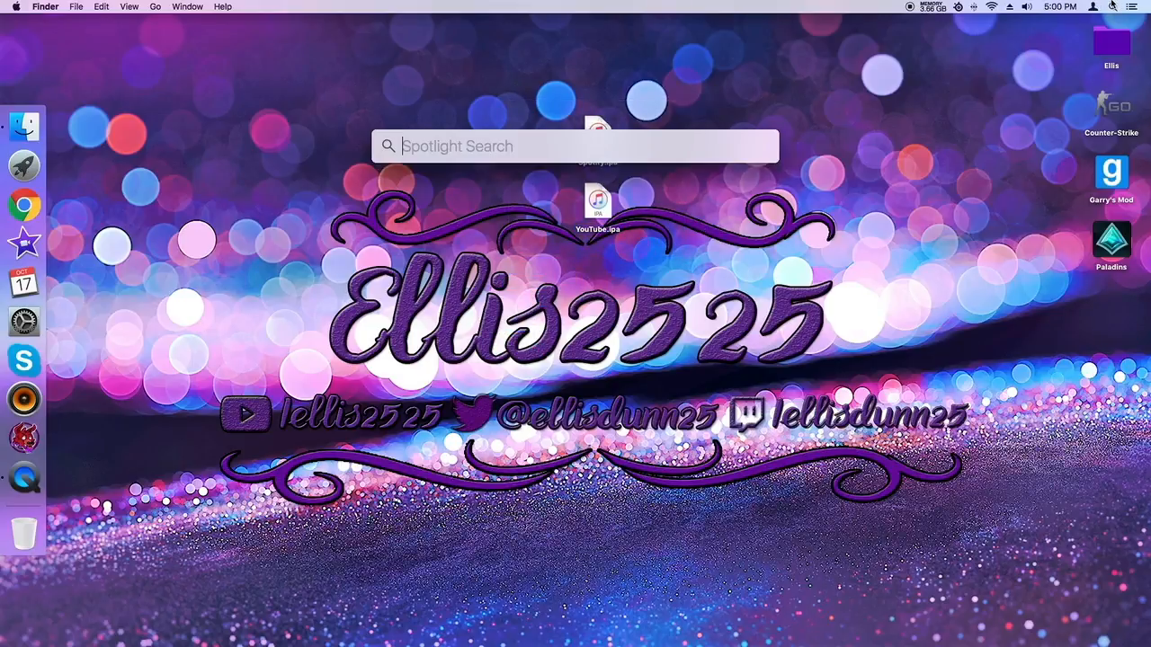
text(cydia)
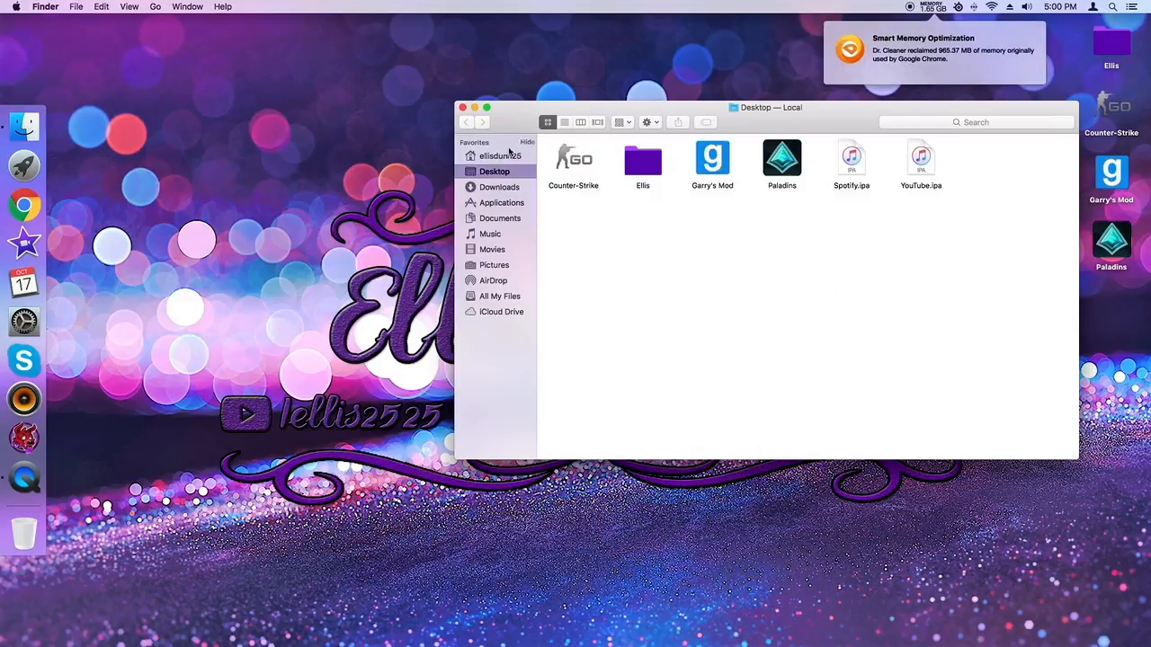
click(500, 202)
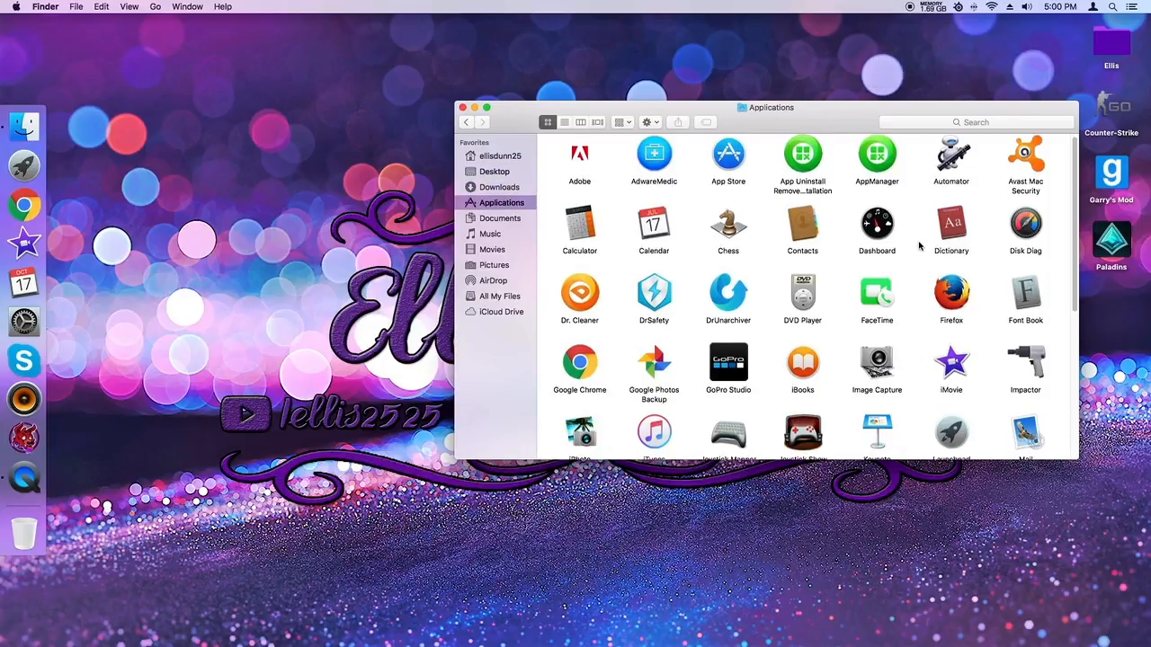
scroll(down, 3)
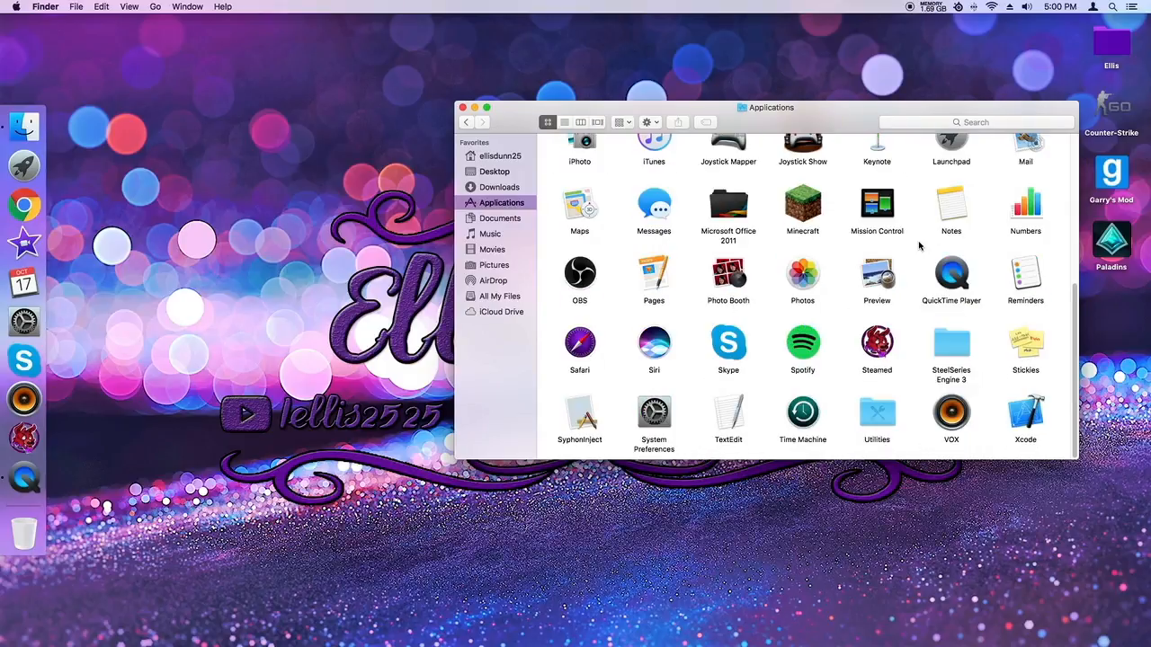
click(463, 107)
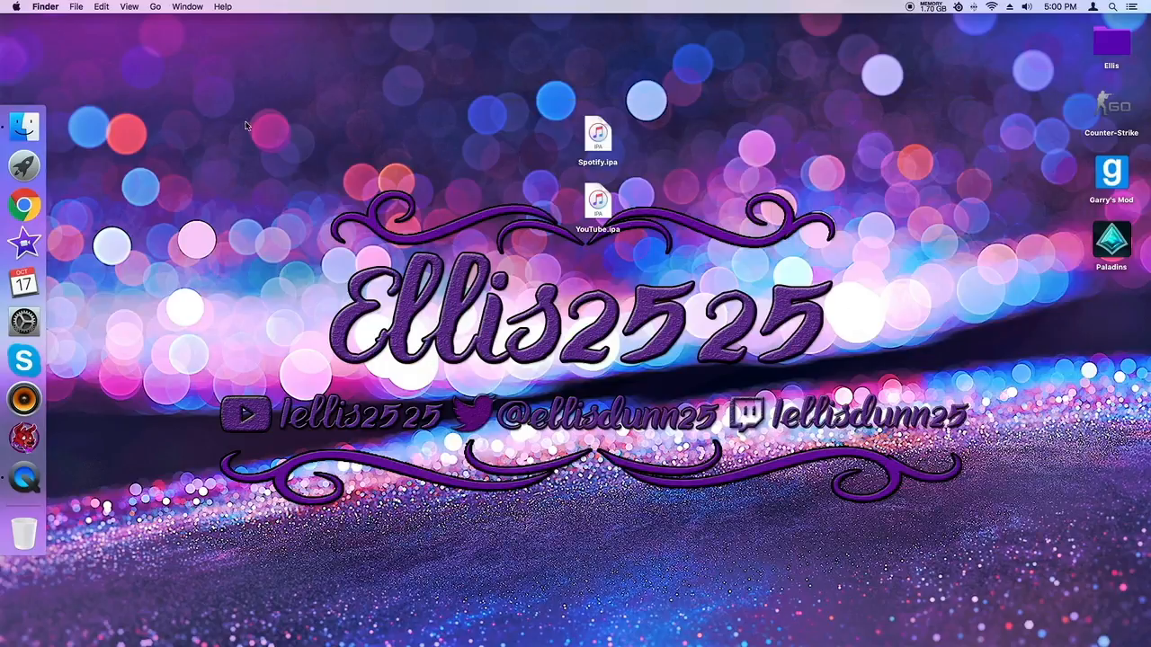
- Start the Impactor application so it appears in the Dock
click(25, 166)
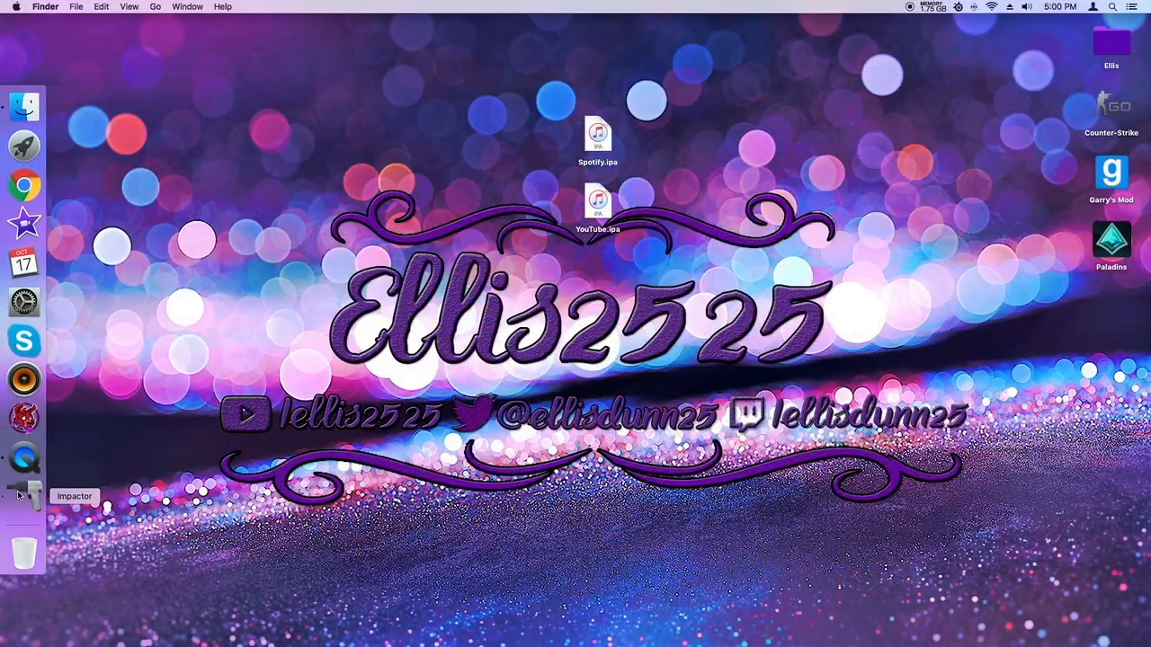
mouse_move(715, 232)
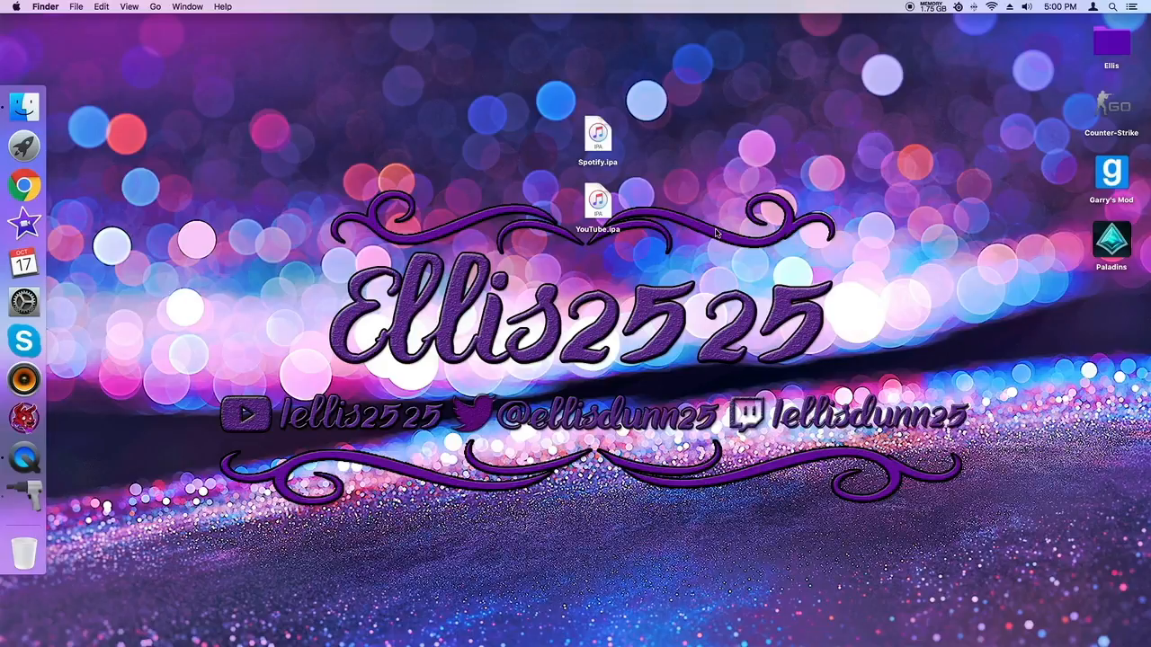
mouse_move(645, 145)
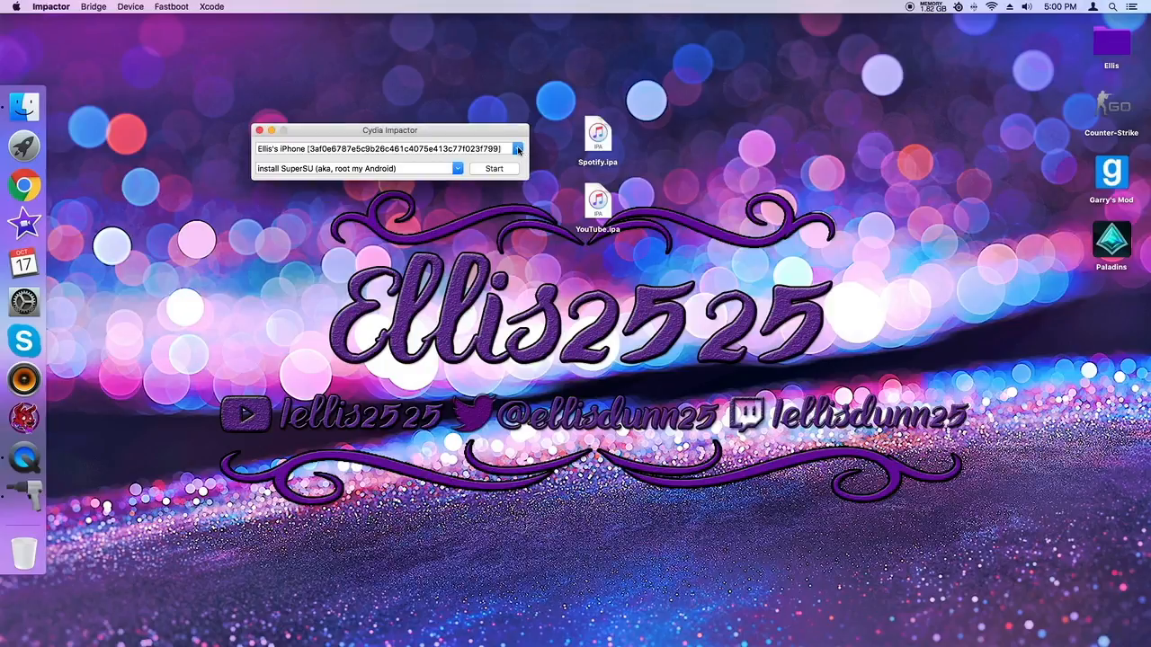
mouse_move(321, 150)
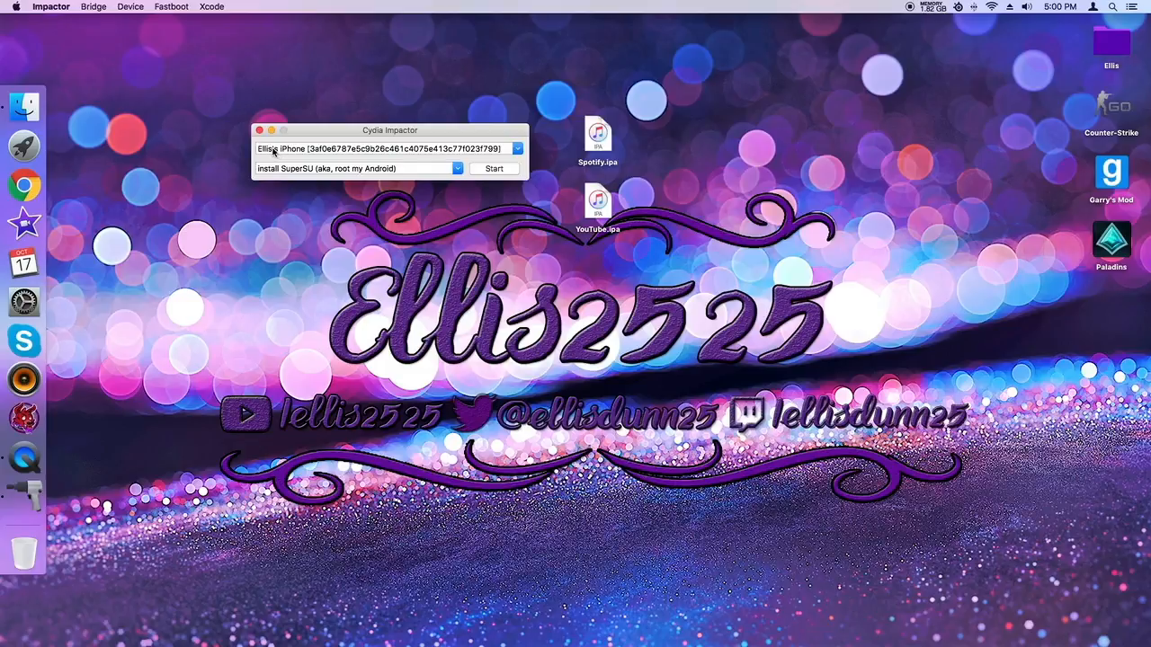
mouse_move(440, 160)
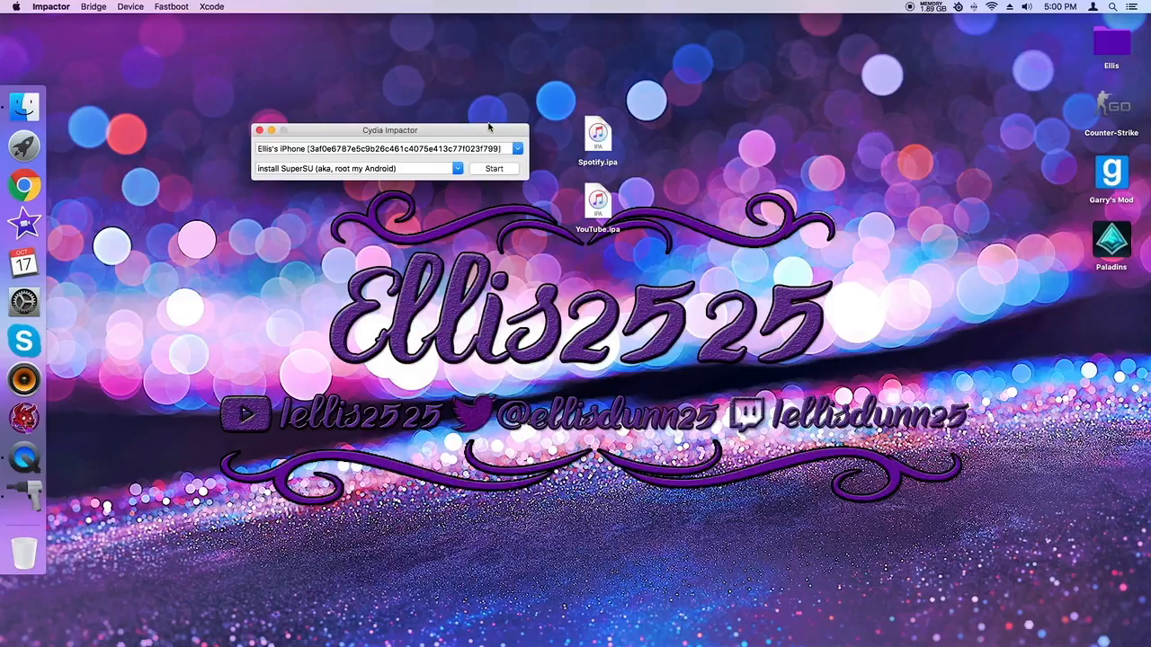
click(597, 135)
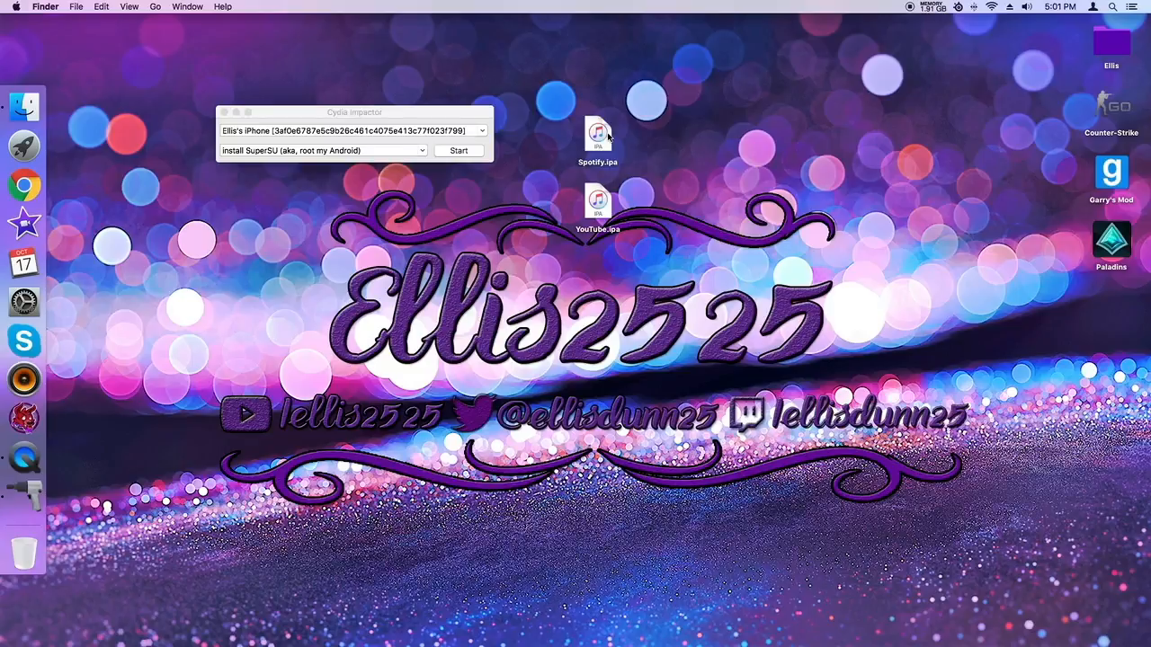
mouse_move(599, 112)
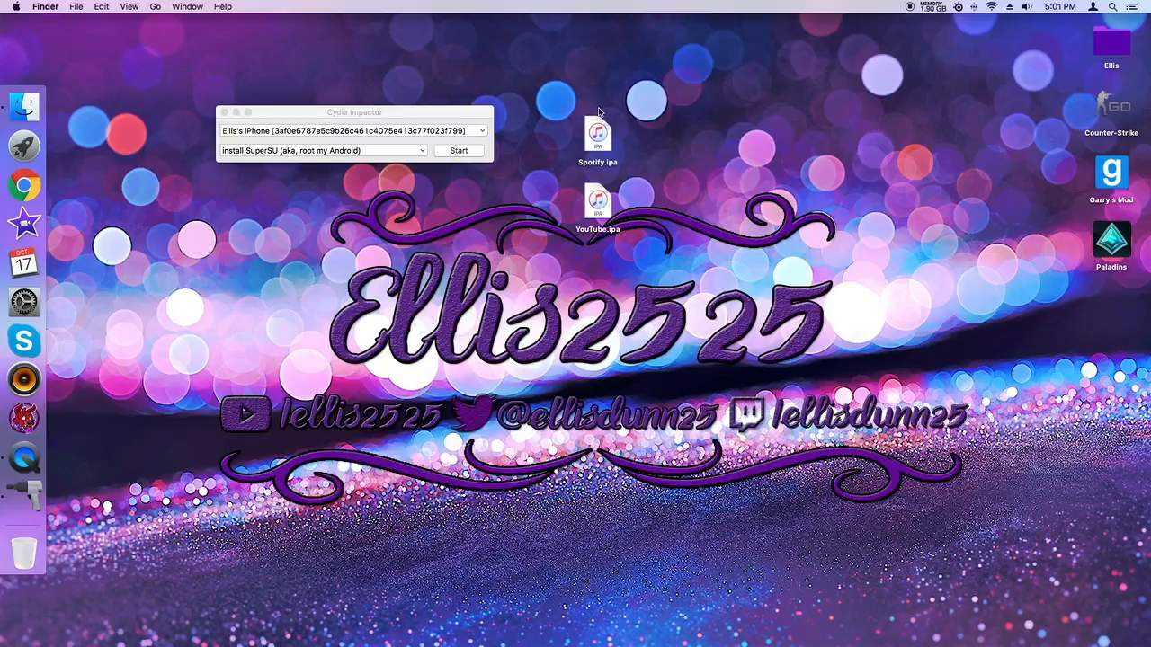
click(354, 112)
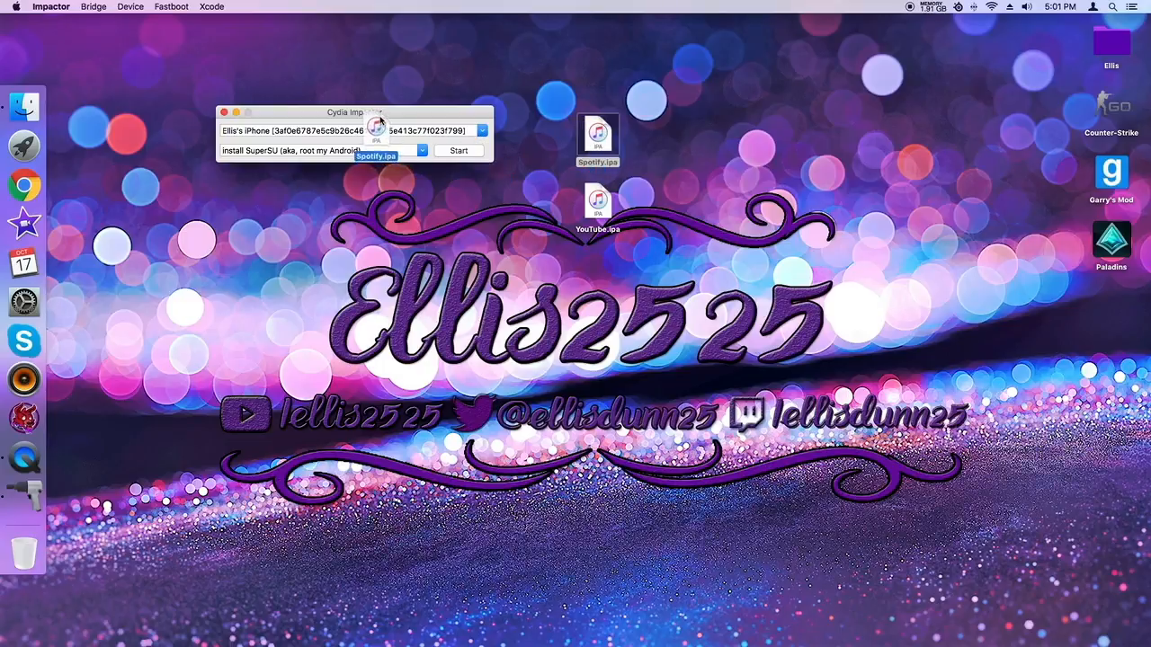
- Drop Spotify.ipa onto Impactor, submit the Apple ID username and password, and allow keychain access
click(458, 151)
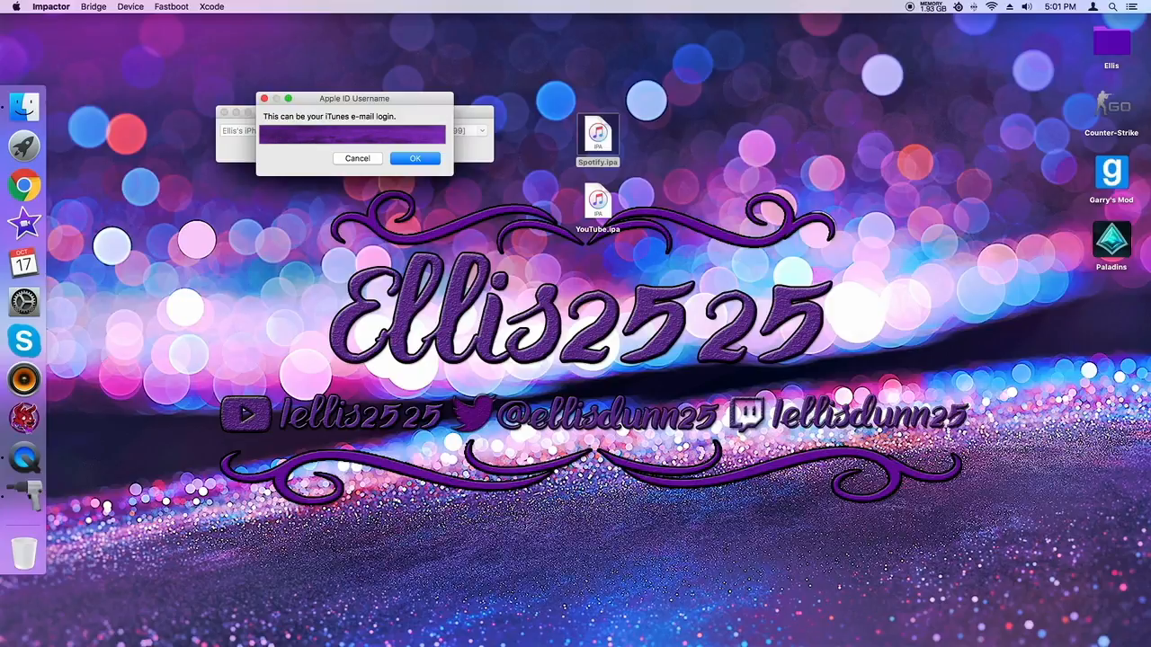
click(415, 158)
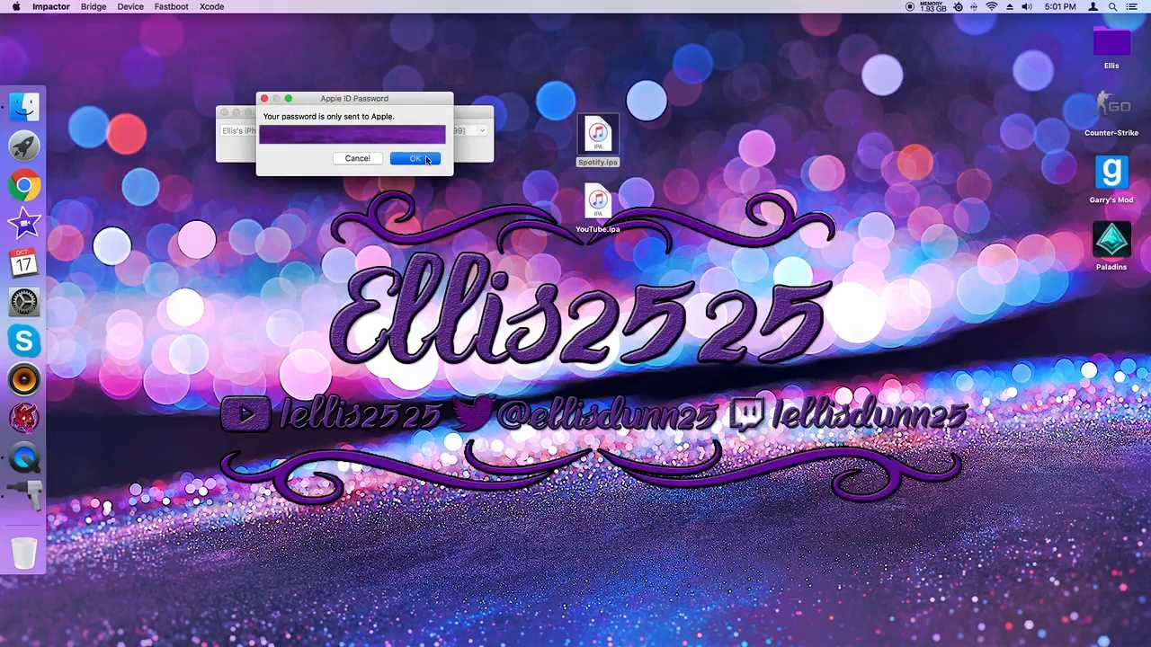
click(414, 158)
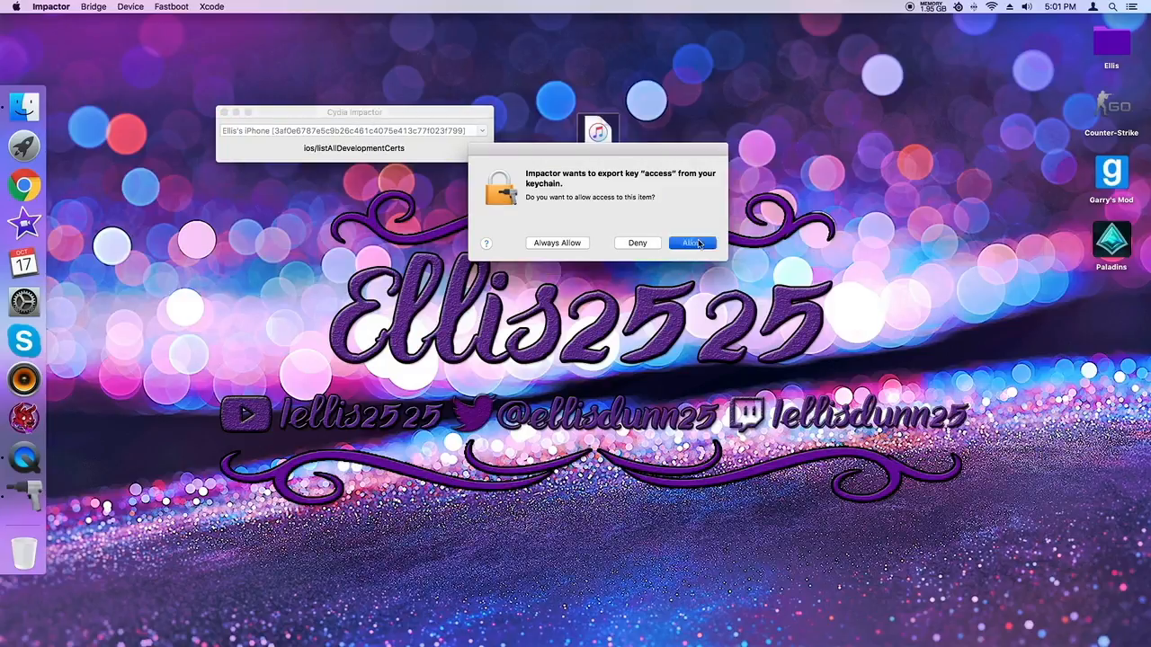
click(692, 243)
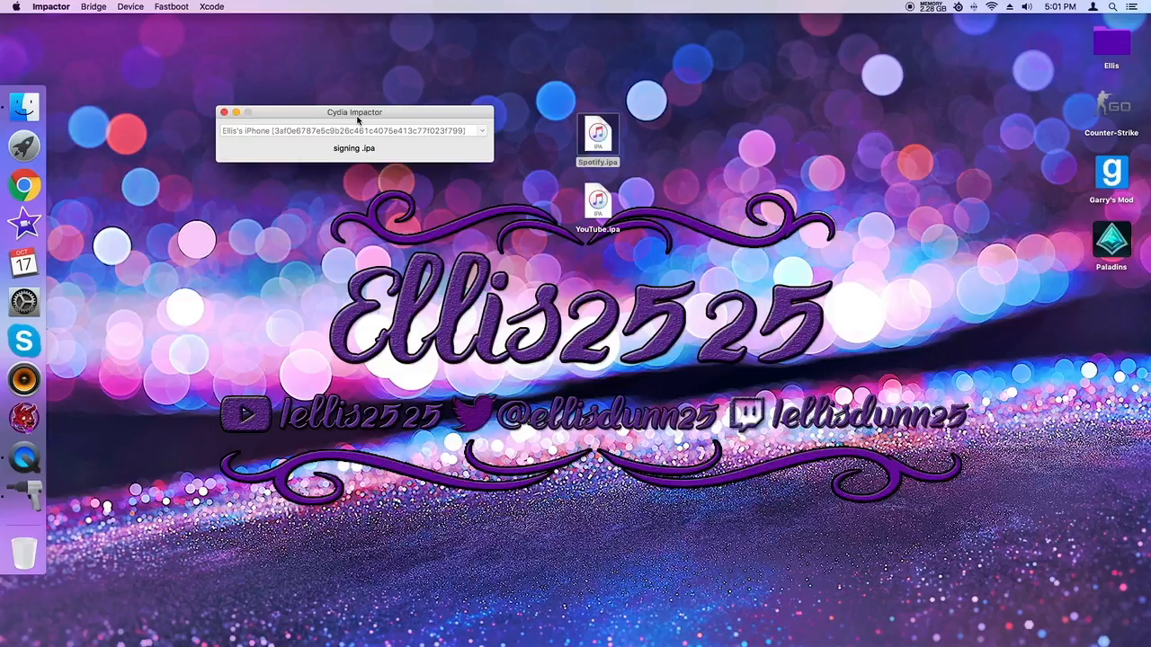
- Move the Impactor progress window to the top and wait for signing and VerifyingApplication to finish
drag(354, 111, 600, 40)
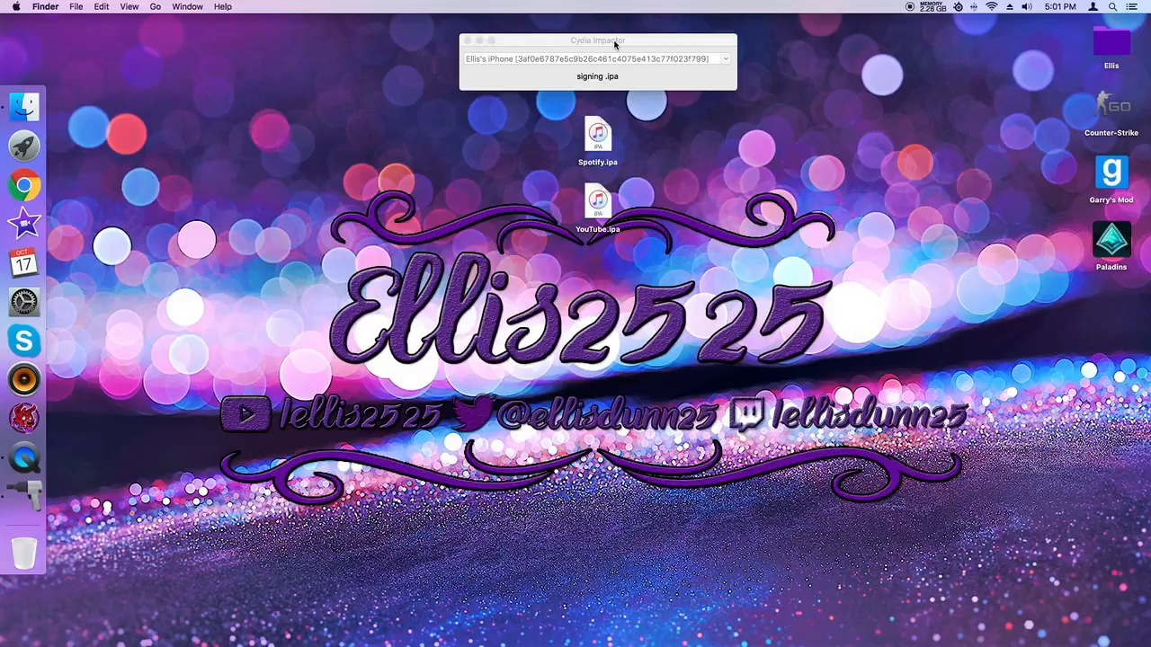
click(597, 40)
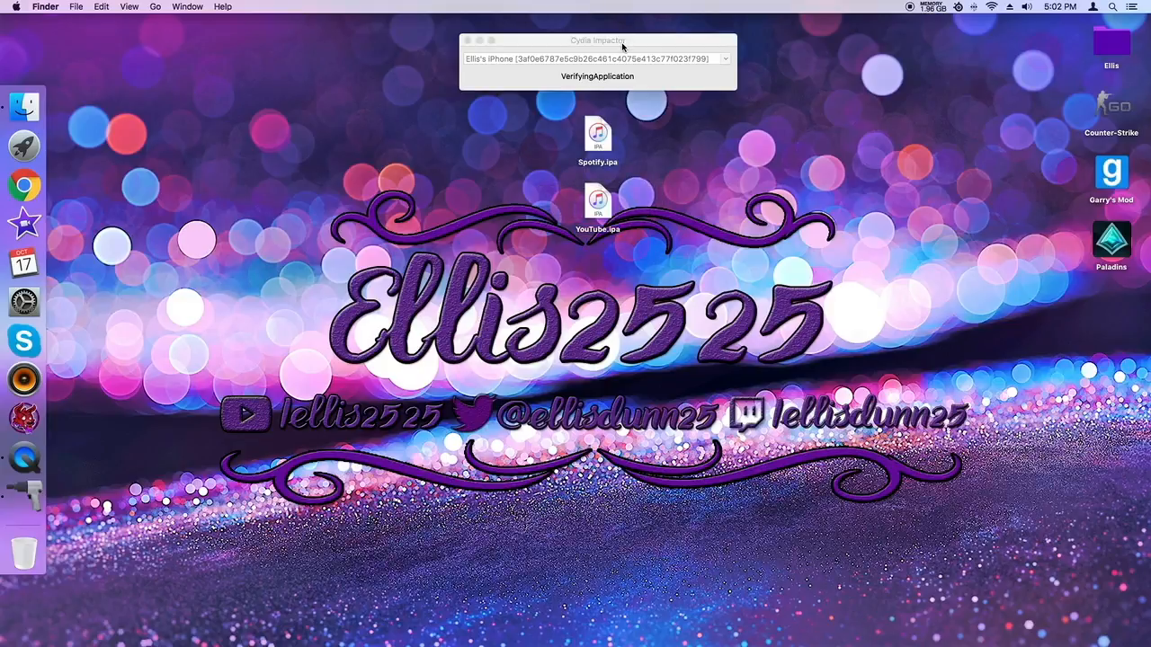
click(597, 39)
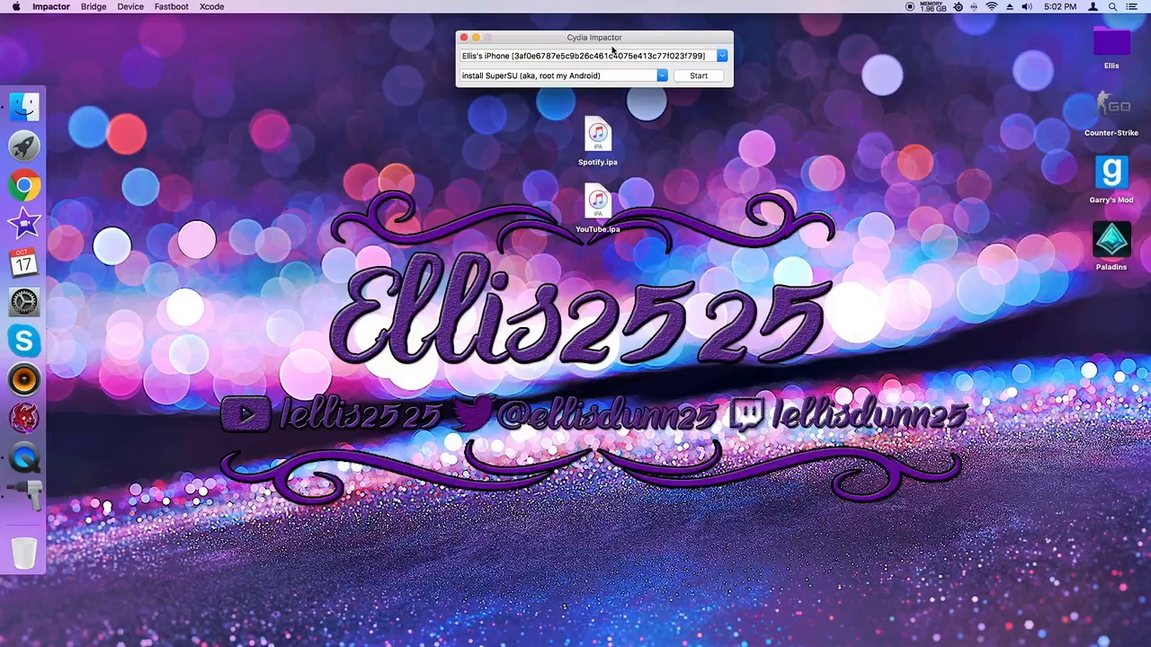
click(597, 203)
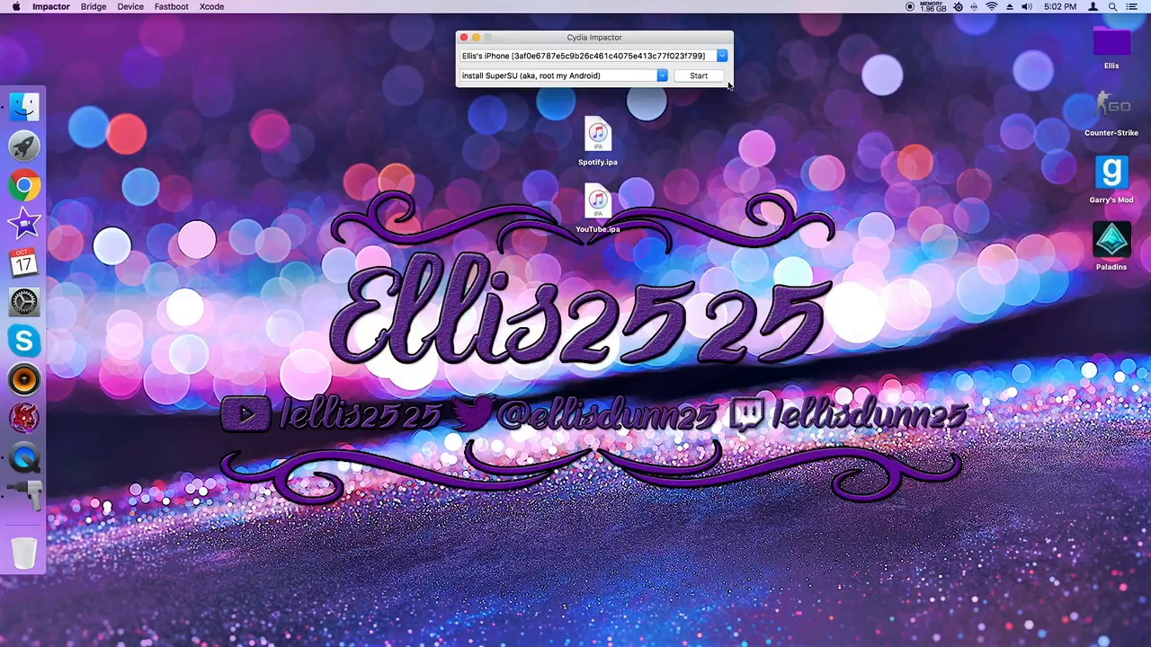
mouse_move(461, 15)
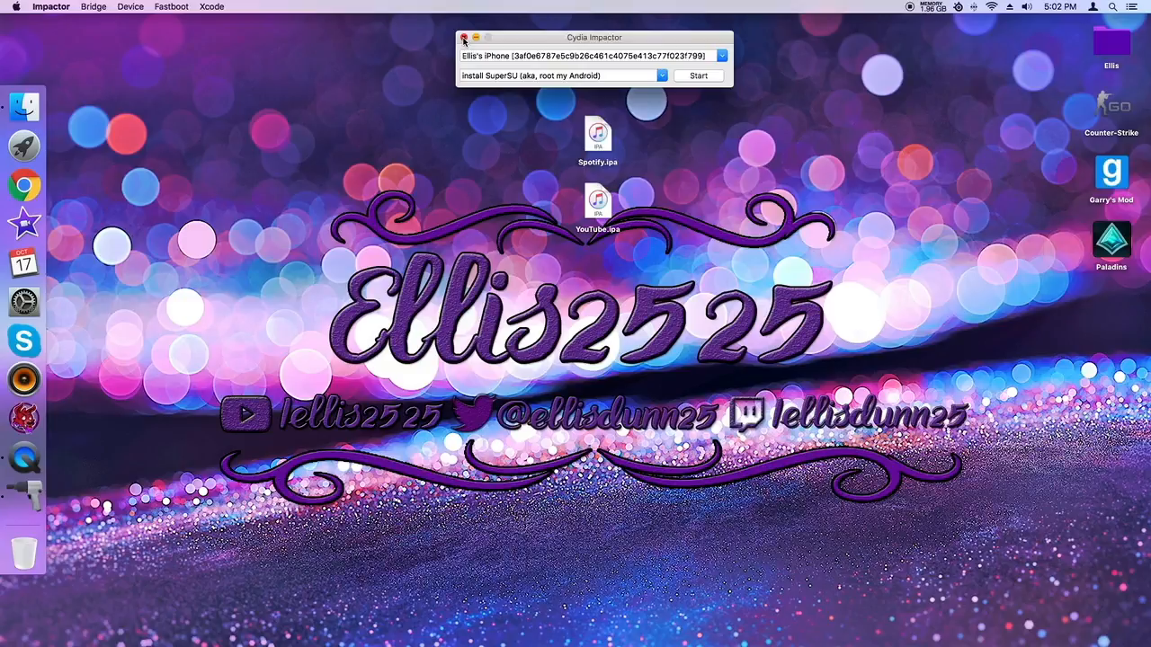
mouse_move(730, 16)
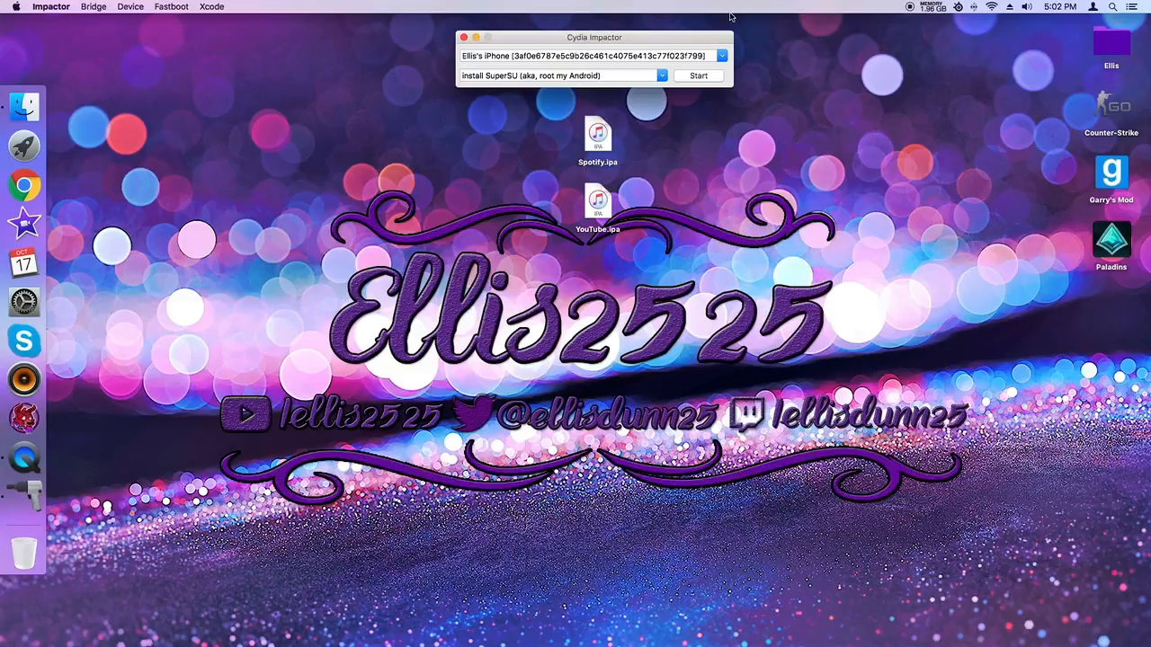